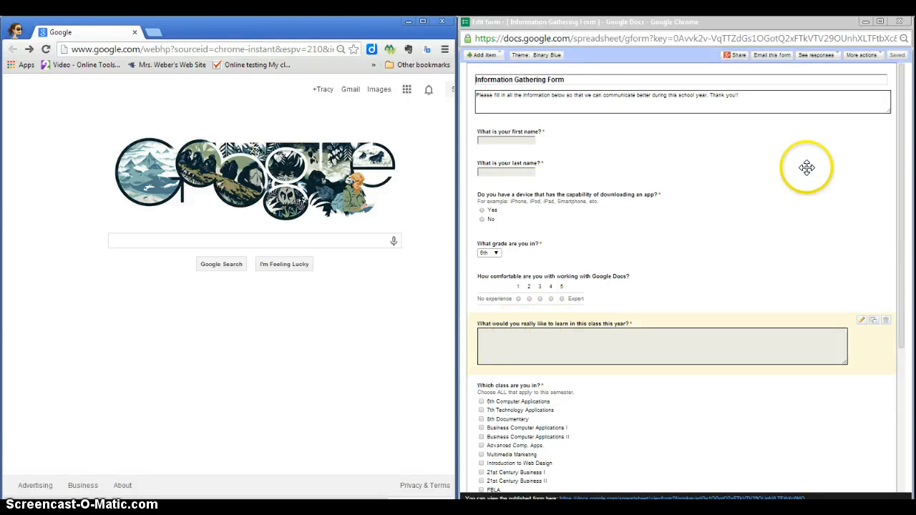
{"action": "mouse_move", "coordinate": [528, 309]}
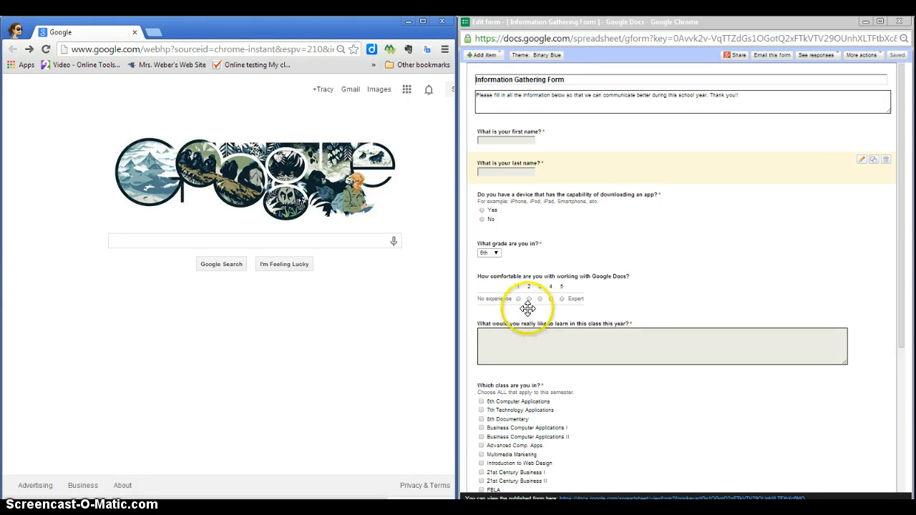
{"action": "mouse_move", "coordinate": [241, 128]}
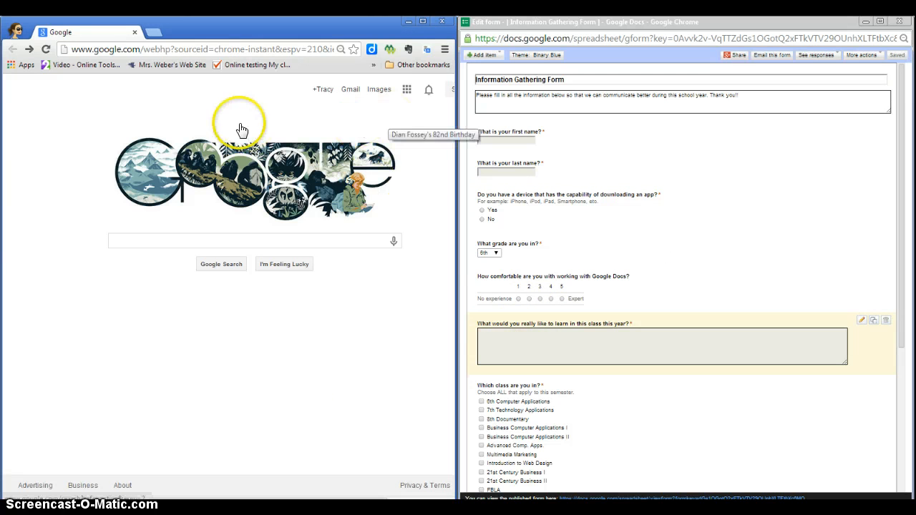
{"action": "mouse_move", "coordinate": [295, 90]}
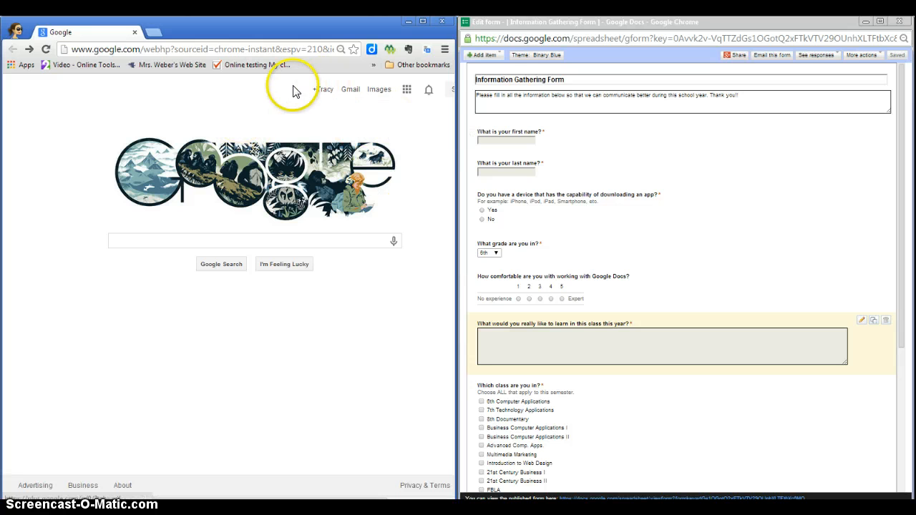
{"action": "mouse_move", "coordinate": [258, 97]}
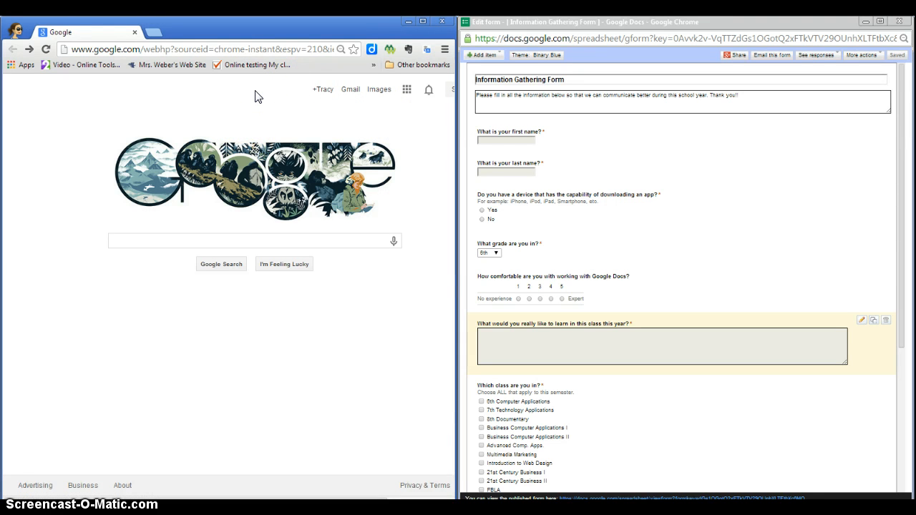
{"action": "mouse_move", "coordinate": [322, 89]}
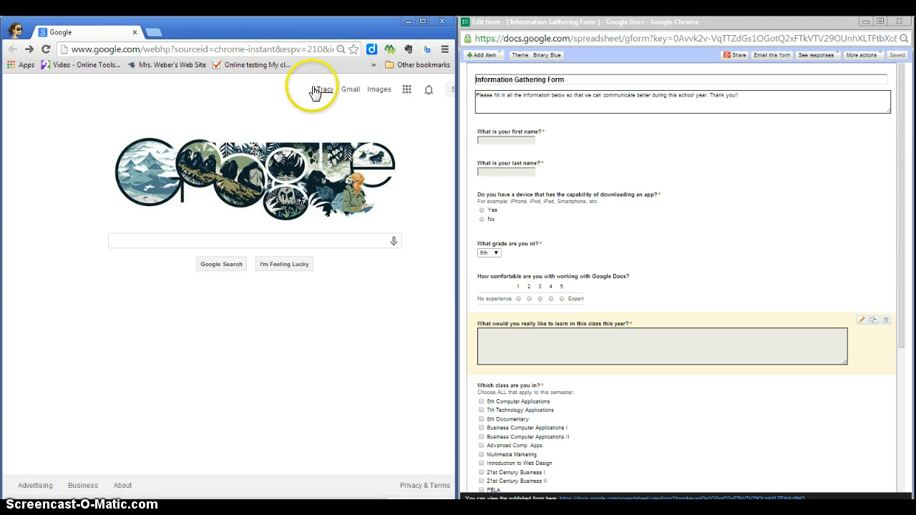
{"action": "mouse_move", "coordinate": [406, 89]}
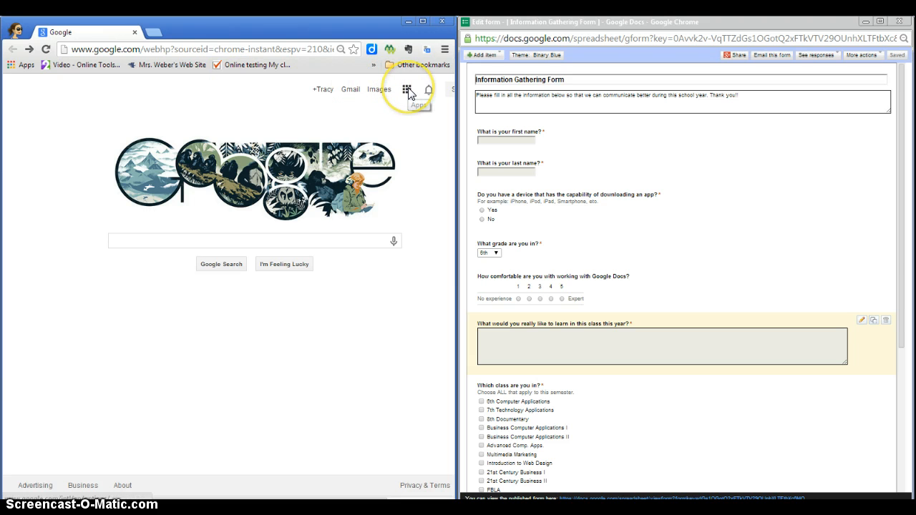
Open the Google Apps grid to reach Blogger
{"action": "left_click", "coordinate": [408, 89]}
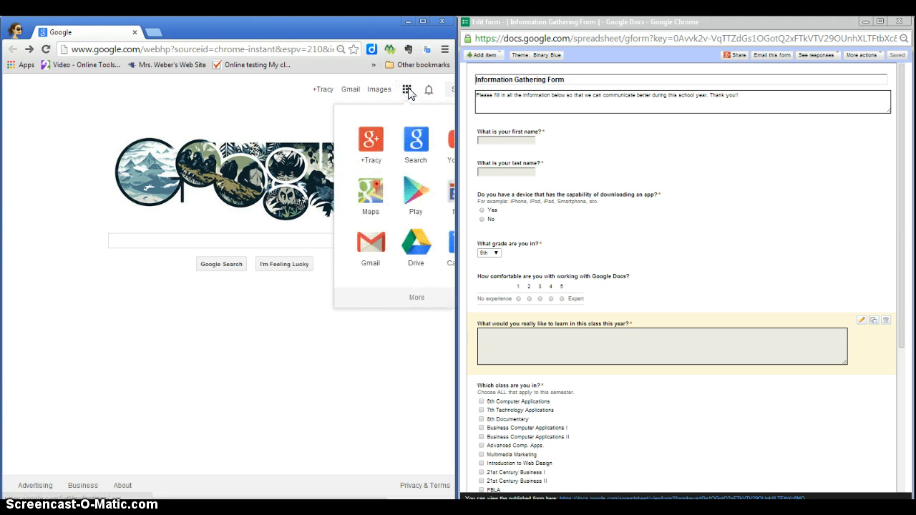
{"action": "mouse_move", "coordinate": [416, 298]}
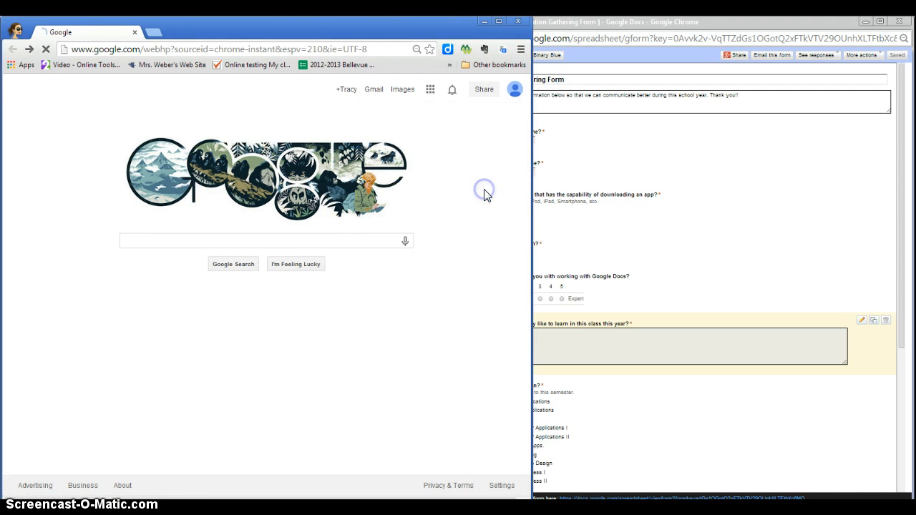
{"action": "mouse_move", "coordinate": [530, 212]}
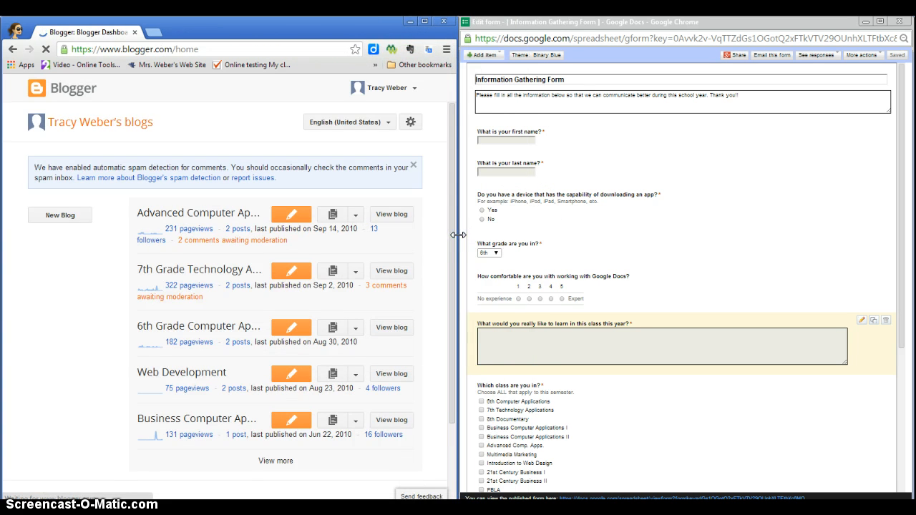
{"action": "mouse_move", "coordinate": [156, 138]}
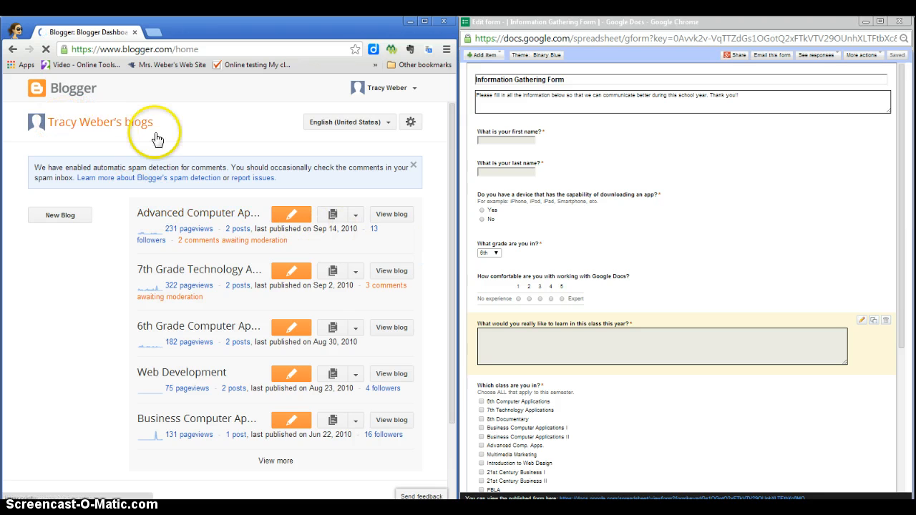
{"action": "mouse_move", "coordinate": [183, 257]}
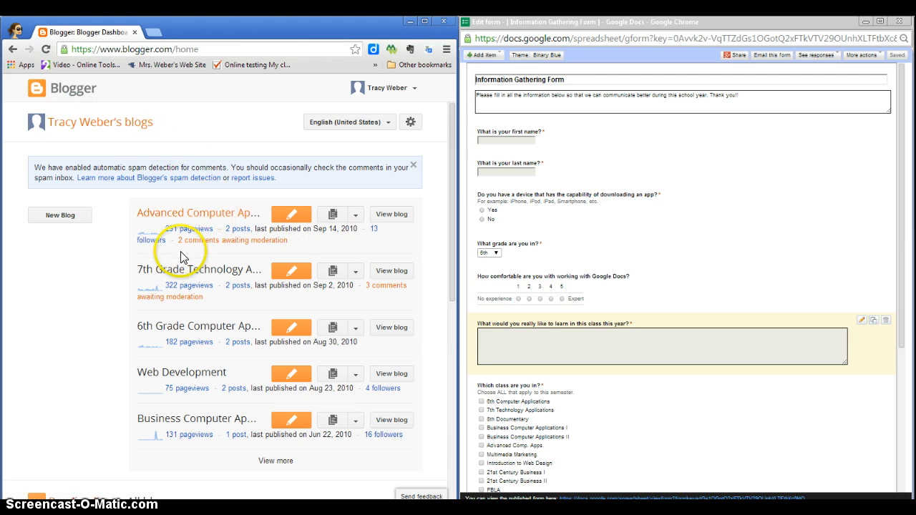
Open the Business Computer Applications II blog from the Blogger dashboard
{"action": "left_click", "coordinate": [191, 419]}
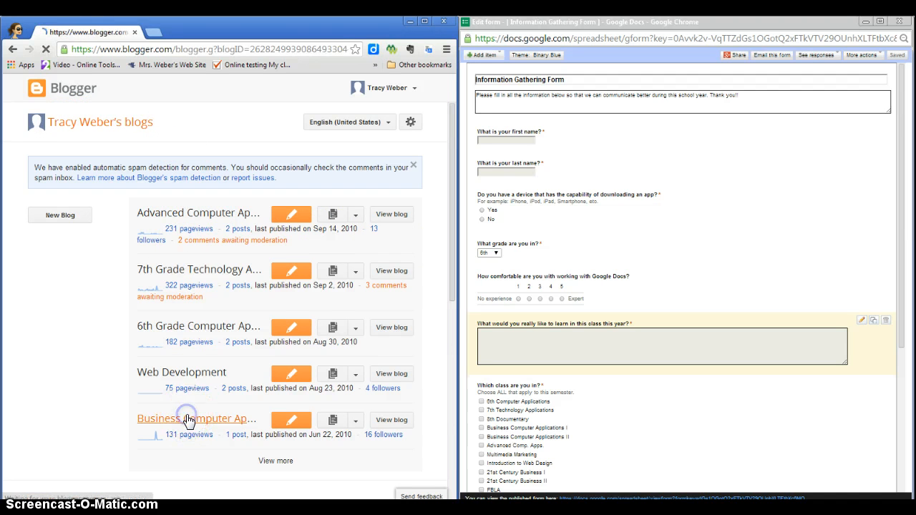
{"action": "left_click", "coordinate": [194, 418]}
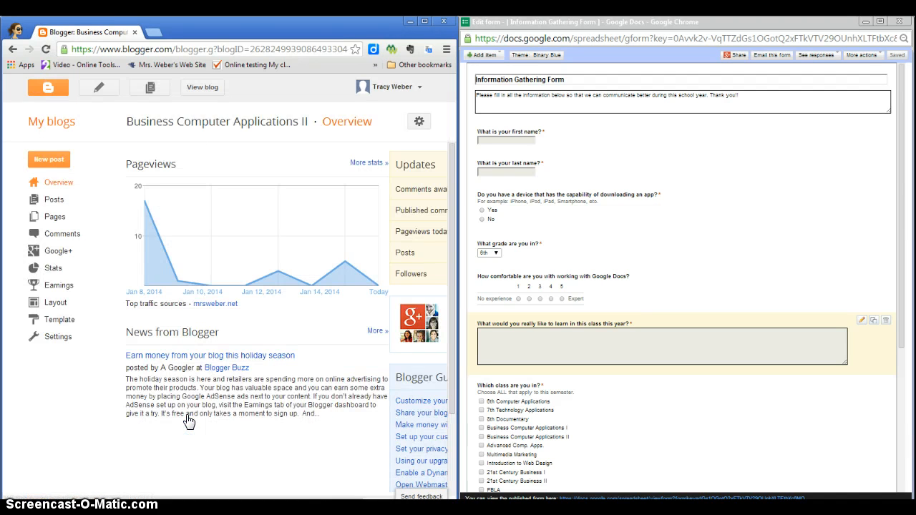
{"action": "mouse_move", "coordinate": [59, 182]}
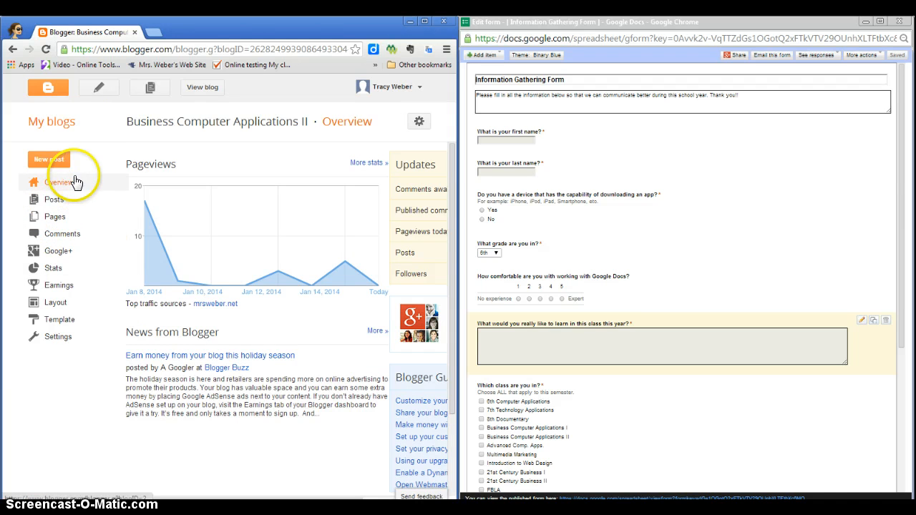
{"action": "mouse_move", "coordinate": [158, 125]}
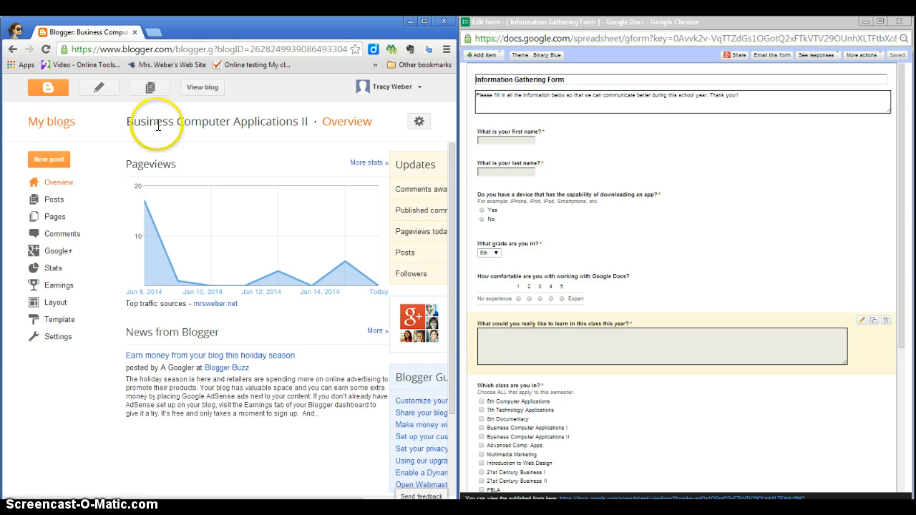
{"action": "mouse_move", "coordinate": [121, 136]}
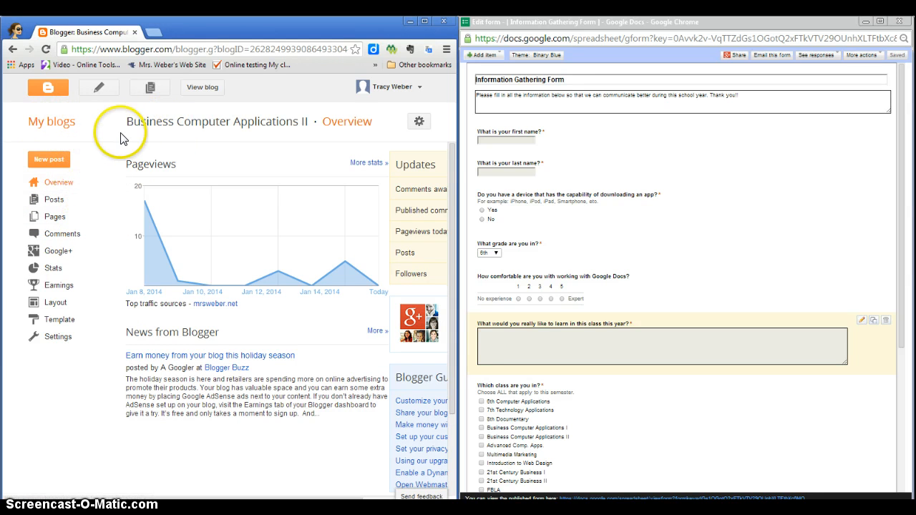
{"action": "mouse_move", "coordinate": [55, 208]}
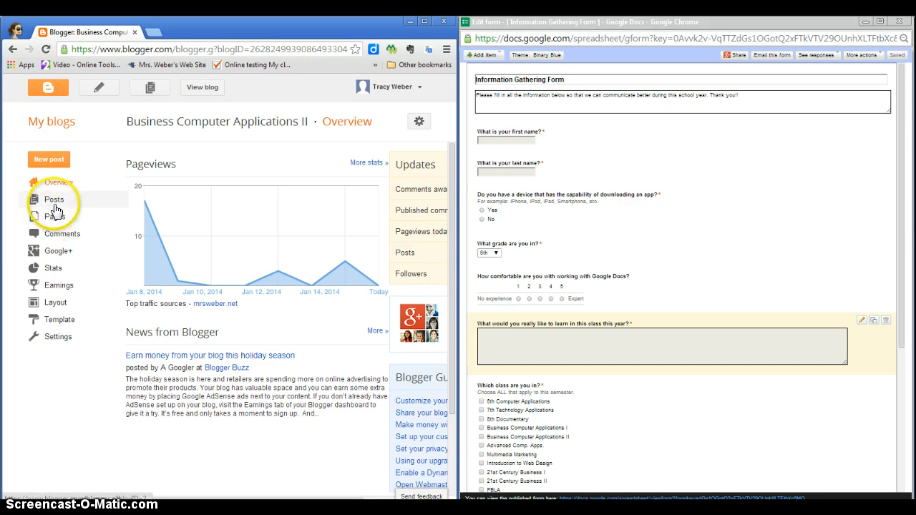
Show the blog's Posts list, containing only 'Christmas Vacation'
{"action": "left_click", "coordinate": [53, 199]}
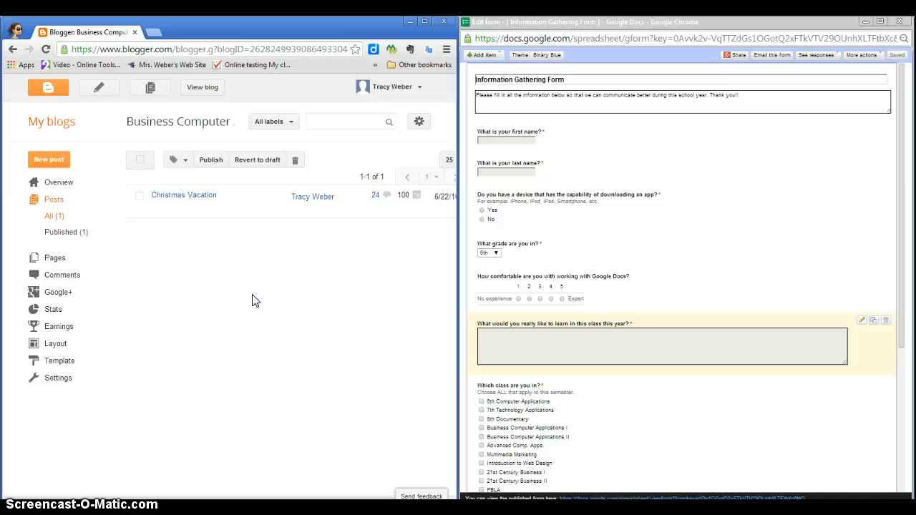
{"action": "mouse_move", "coordinate": [211, 253]}
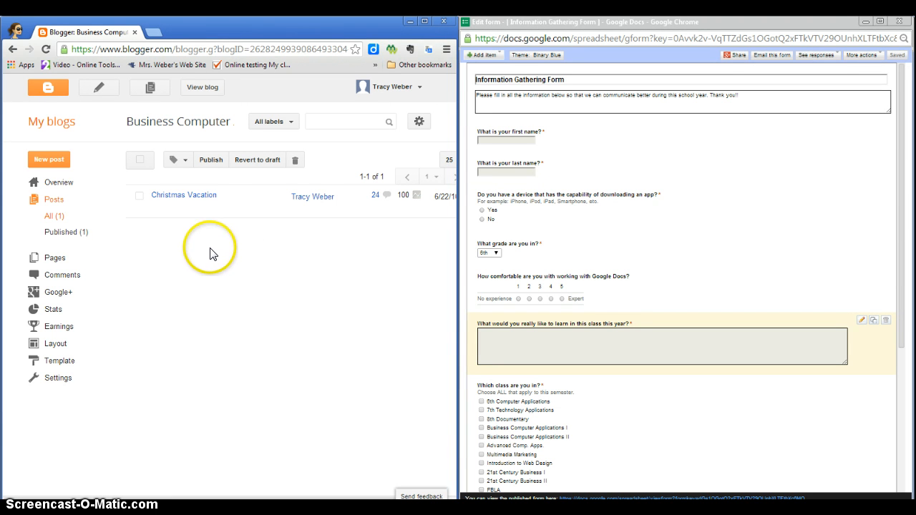
{"action": "mouse_move", "coordinate": [103, 75]}
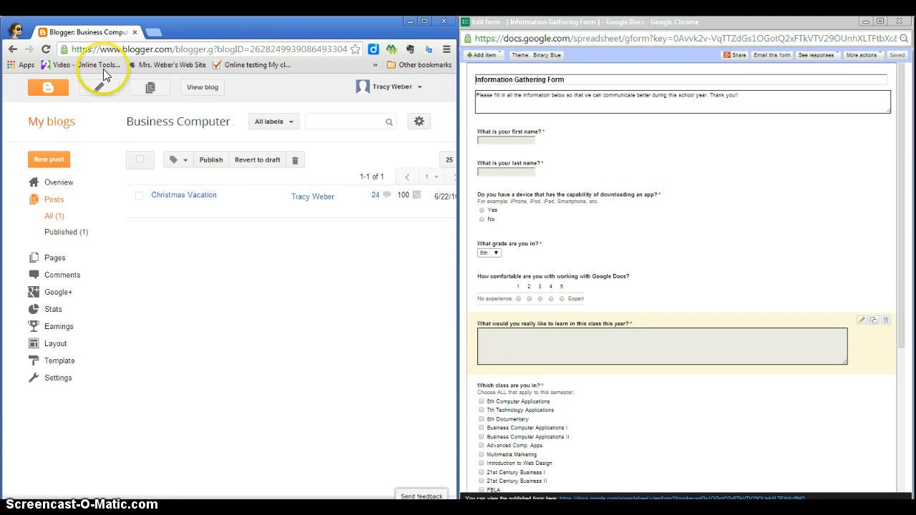
{"action": "mouse_move", "coordinate": [98, 91]}
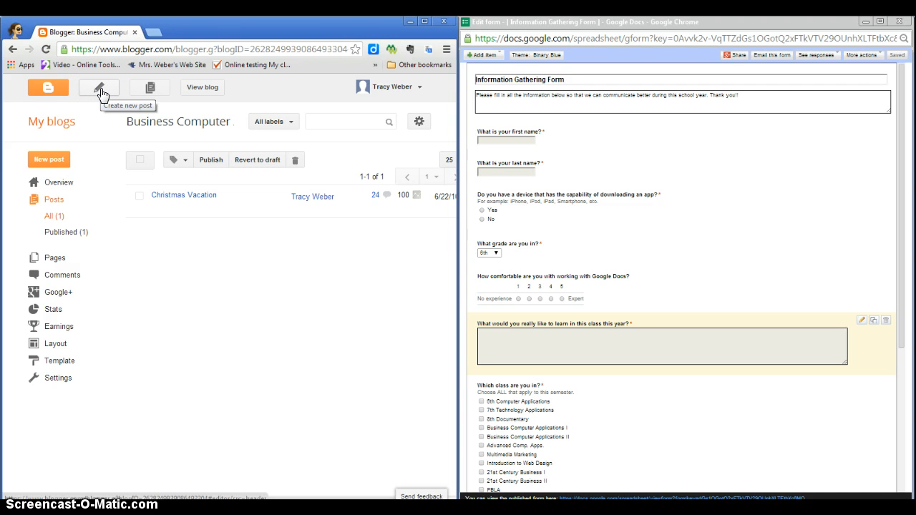
Start a new blog post and title it 'Google Form'
{"action": "left_click", "coordinate": [100, 87]}
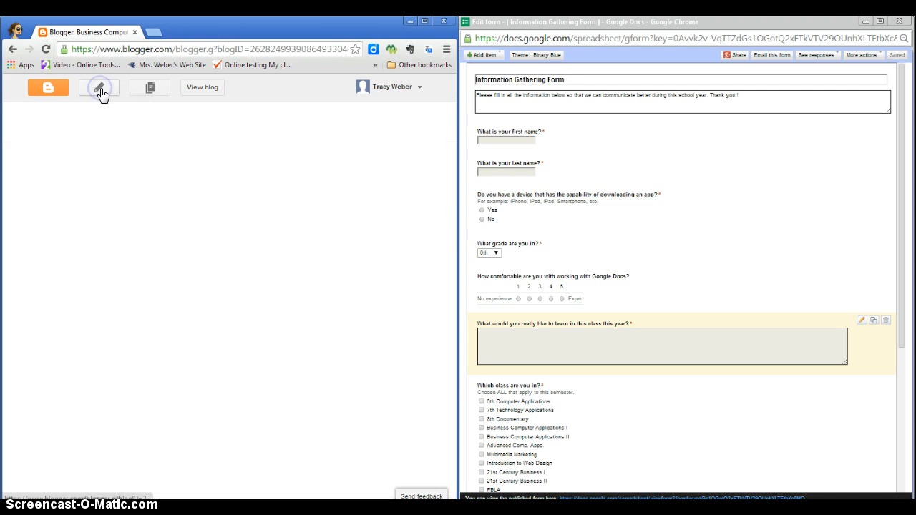
{"action": "left_click", "coordinate": [100, 86]}
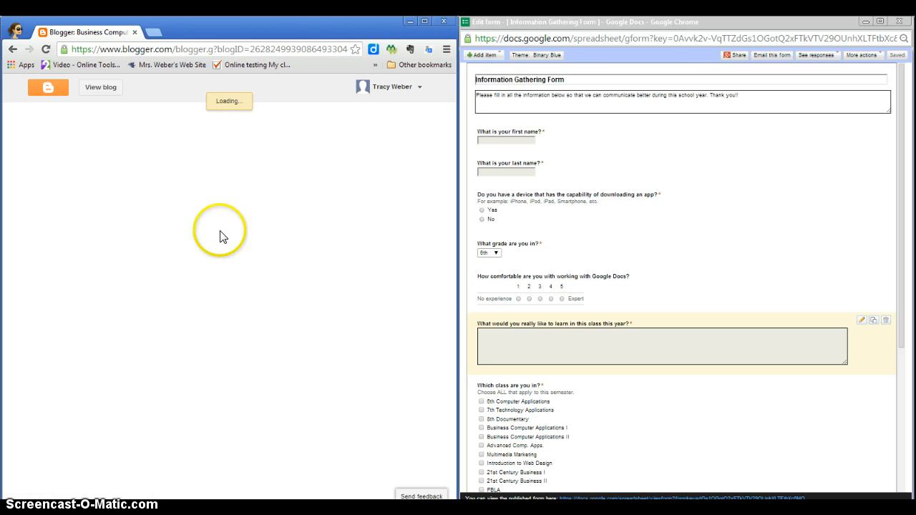
{"action": "mouse_move", "coordinate": [228, 269]}
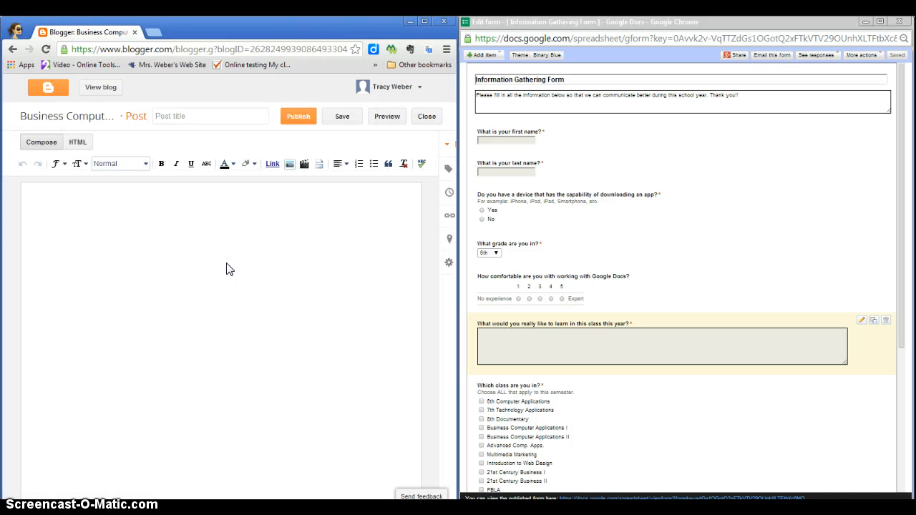
{"action": "left_click", "coordinate": [211, 116]}
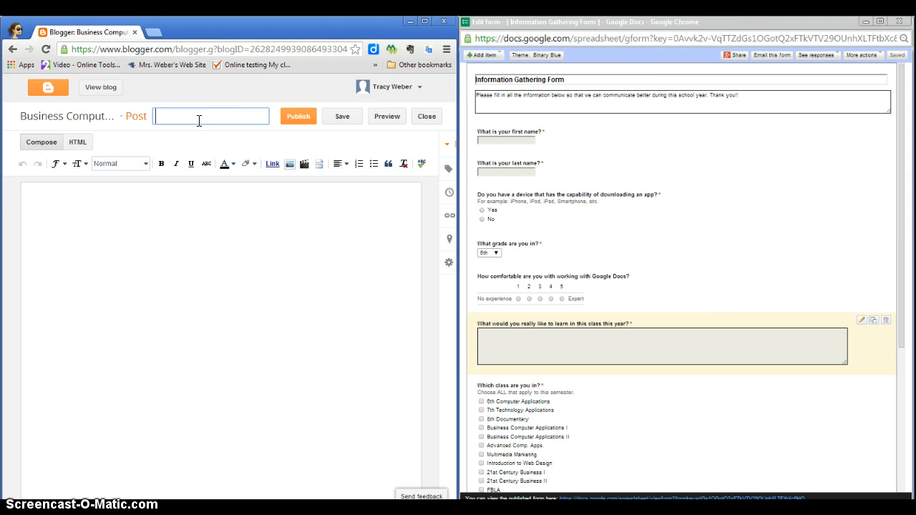
{"action": "type", "text": "Google Fo"}
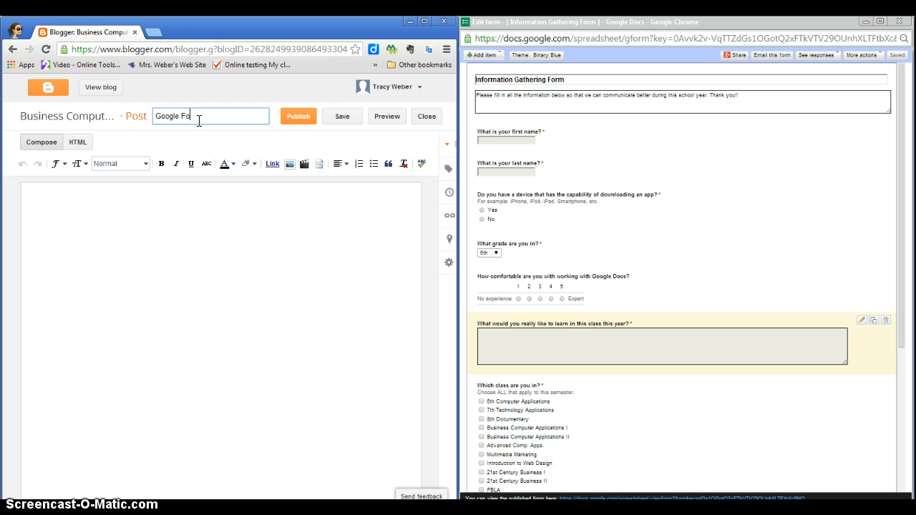
{"action": "type", "text": "rm"}
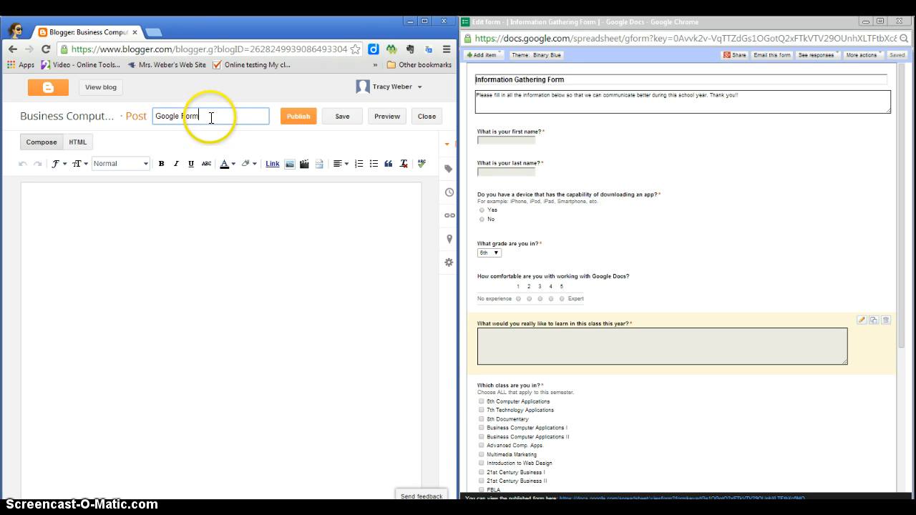
{"action": "mouse_move", "coordinate": [296, 107]}
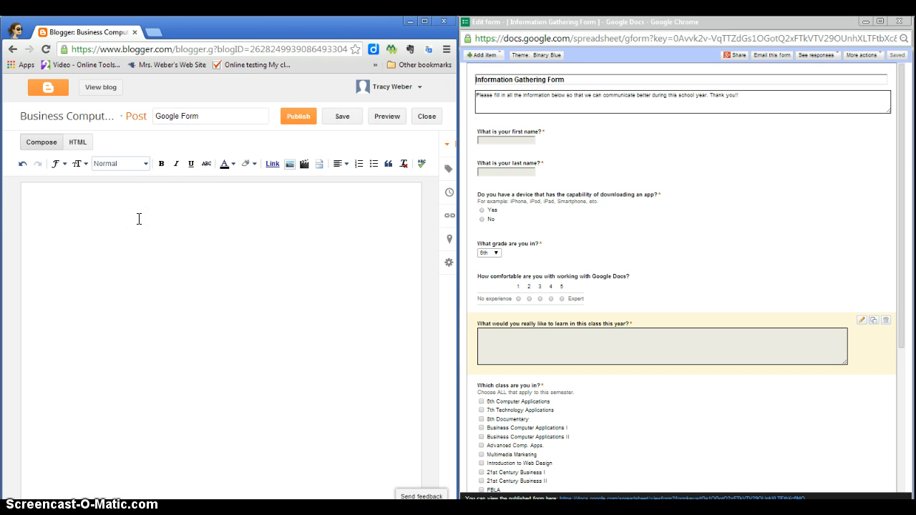
{"action": "left_click", "coordinate": [30, 192]}
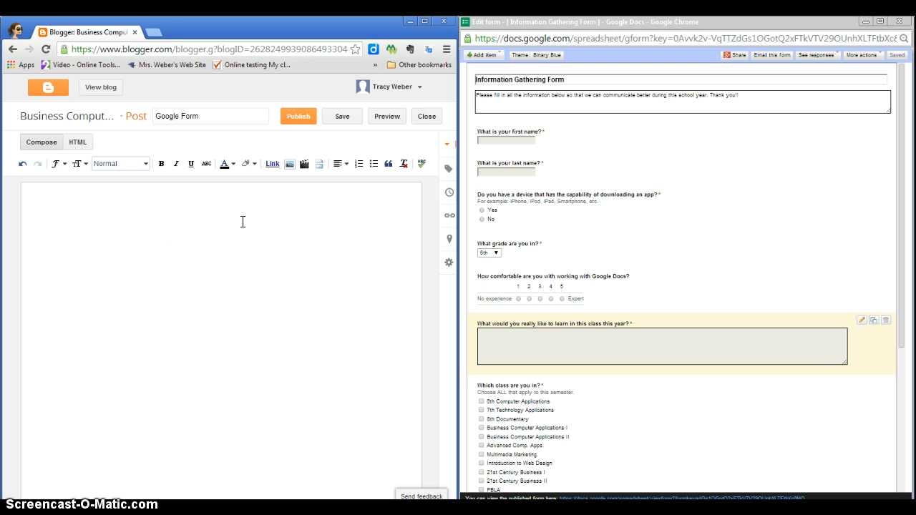
{"action": "left_click", "coordinate": [30, 192]}
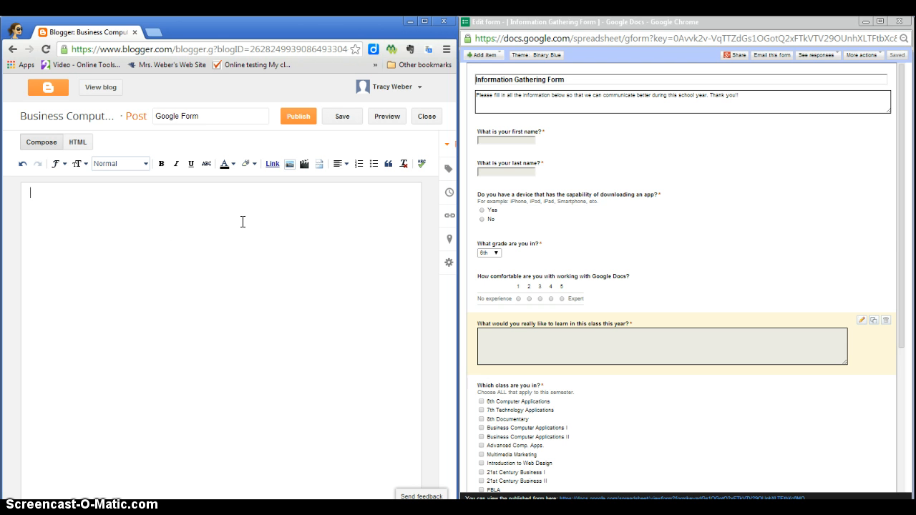
{"action": "mouse_move", "coordinate": [699, 181]}
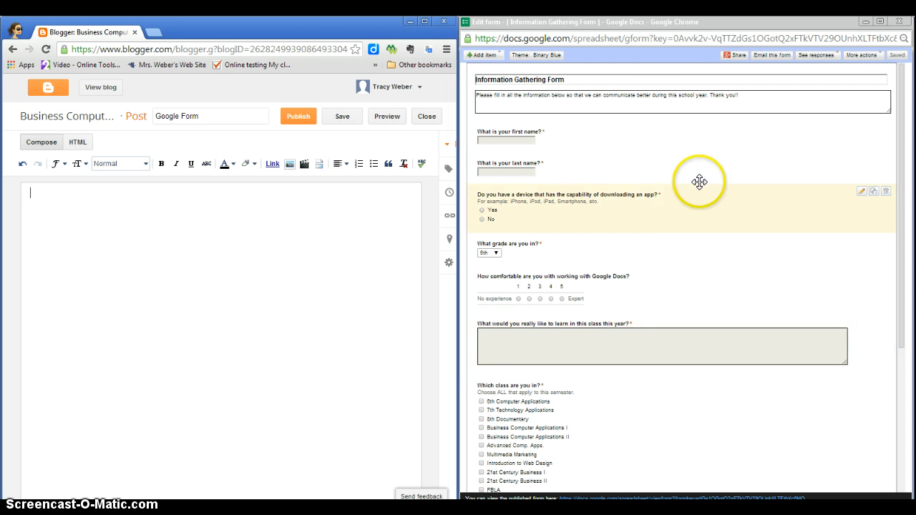
{"action": "mouse_move", "coordinate": [638, 61]}
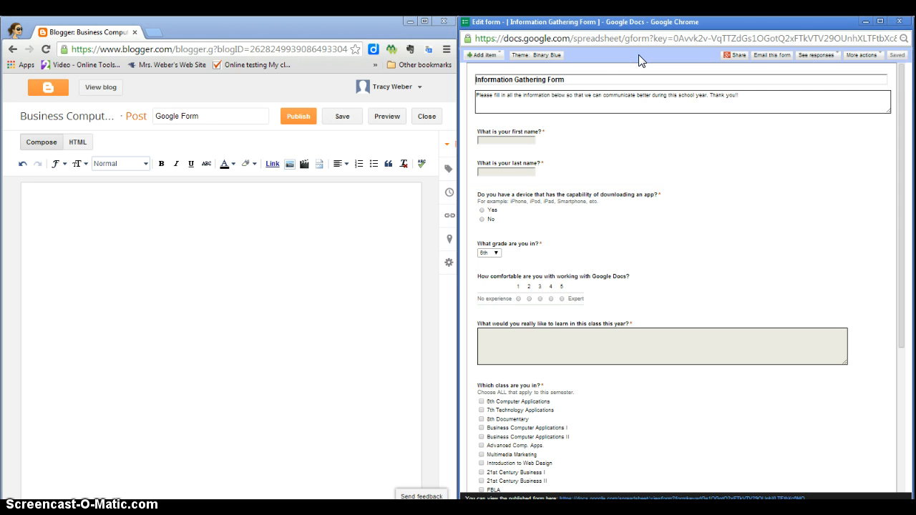
{"action": "mouse_move", "coordinate": [859, 99]}
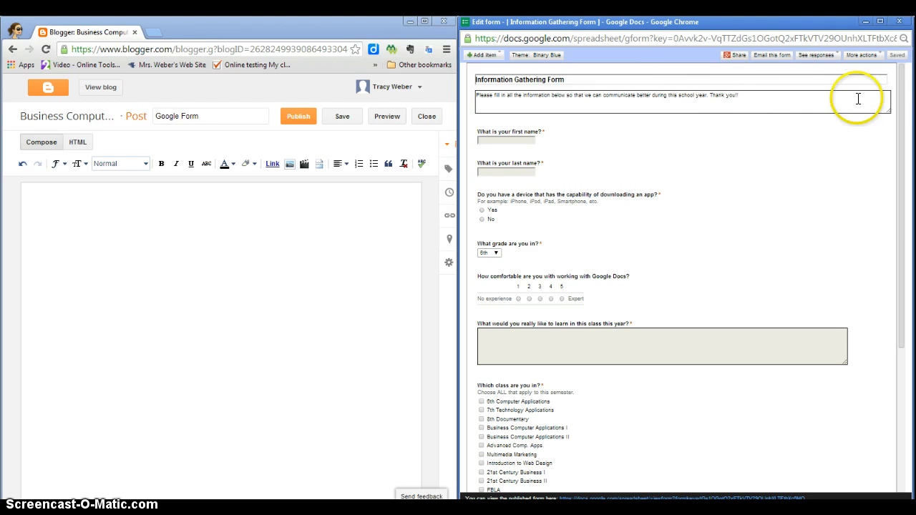
Copy the form's iframe embed code from More actions > Embed
{"action": "left_click", "coordinate": [861, 55]}
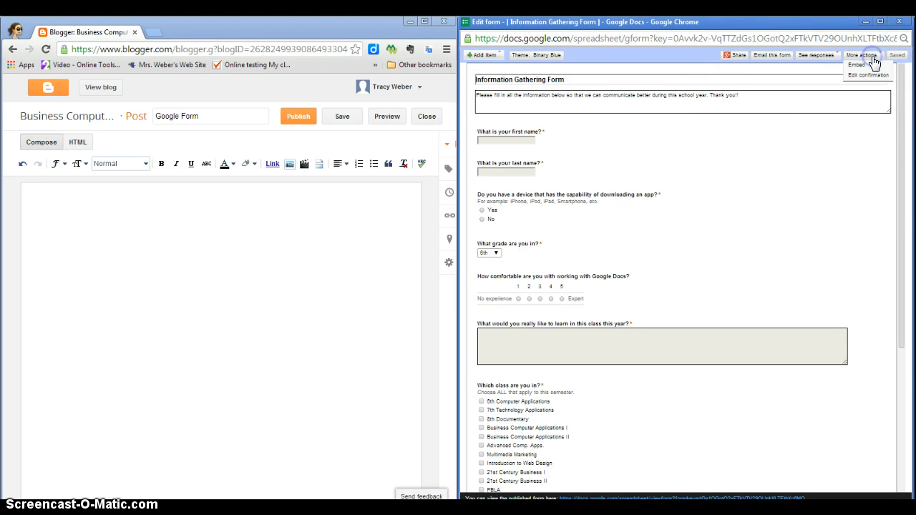
{"action": "mouse_move", "coordinate": [856, 65]}
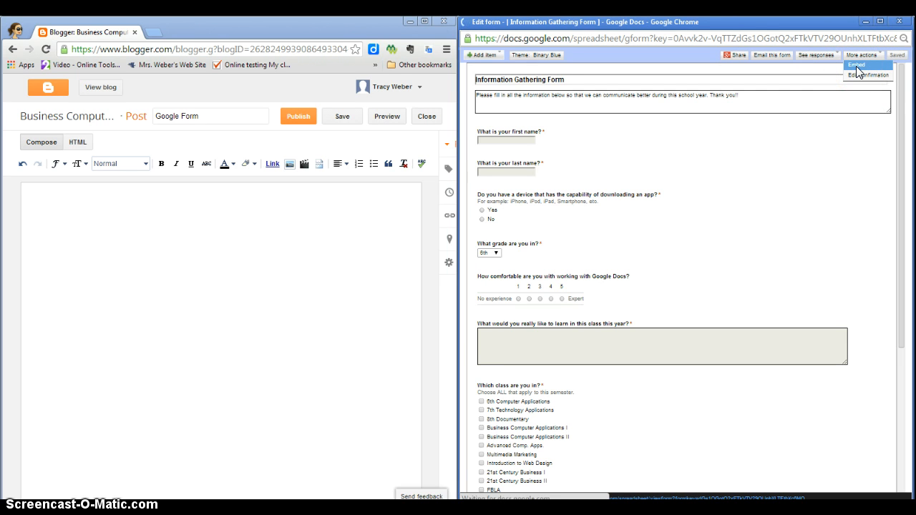
{"action": "left_click", "coordinate": [856, 65]}
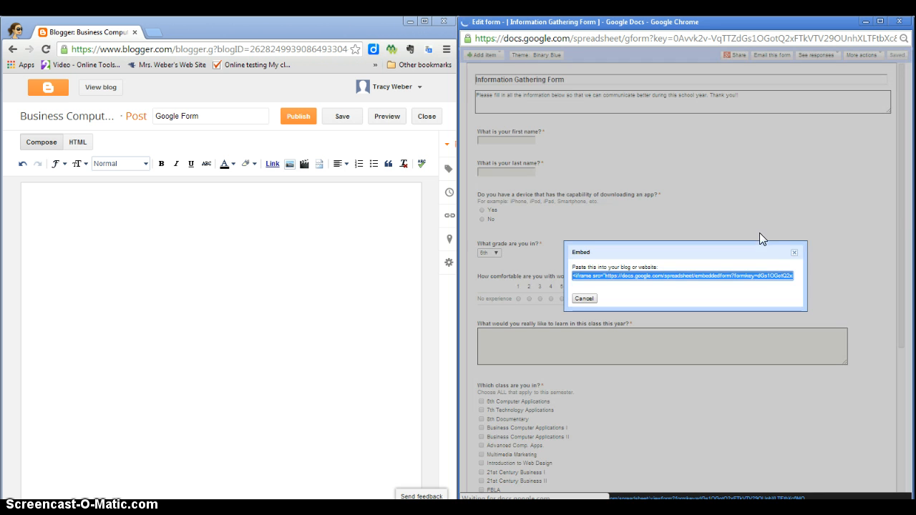
{"action": "mouse_move", "coordinate": [669, 304]}
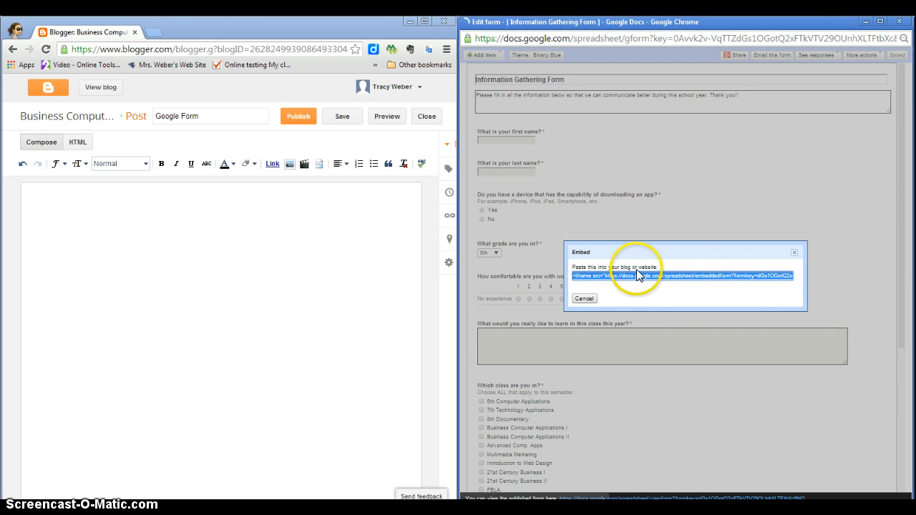
{"action": "mouse_move", "coordinate": [681, 263]}
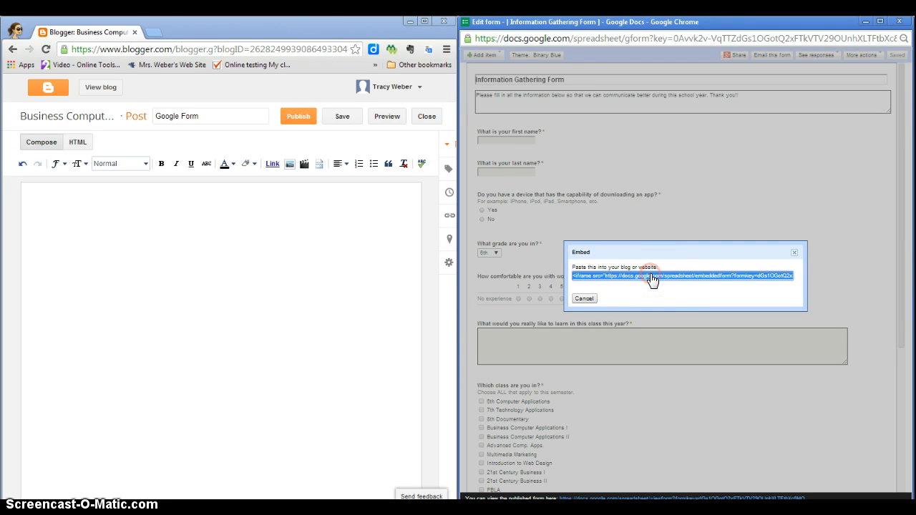
{"action": "mouse_move", "coordinate": [662, 301]}
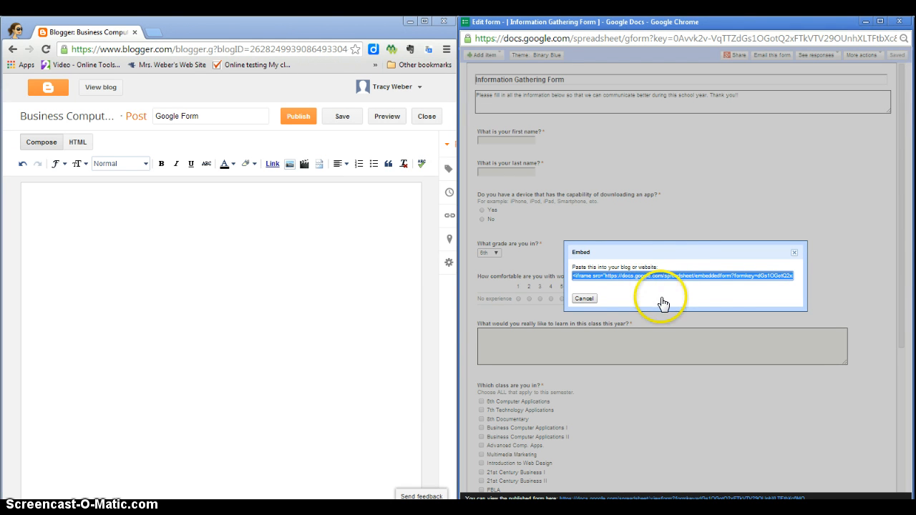
{"action": "mouse_move", "coordinate": [679, 279]}
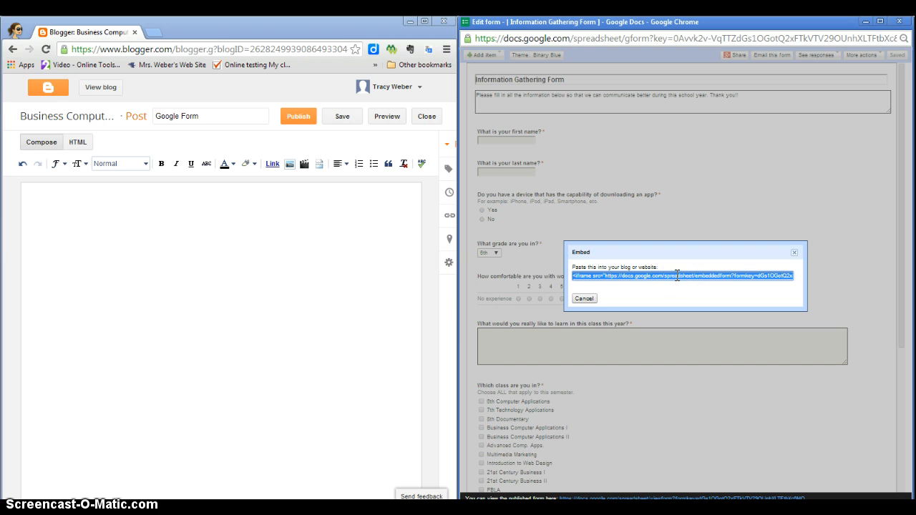
{"action": "right_click", "coordinate": [680, 276]}
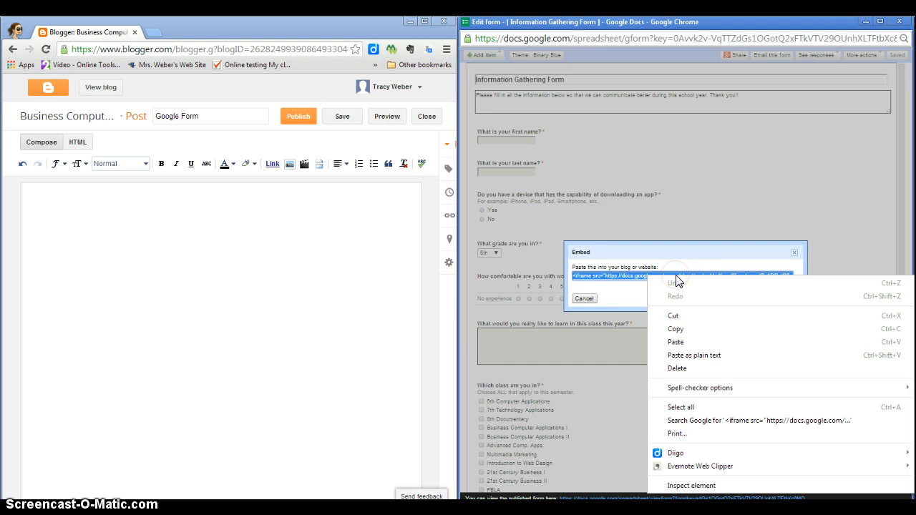
{"action": "mouse_move", "coordinate": [675, 328]}
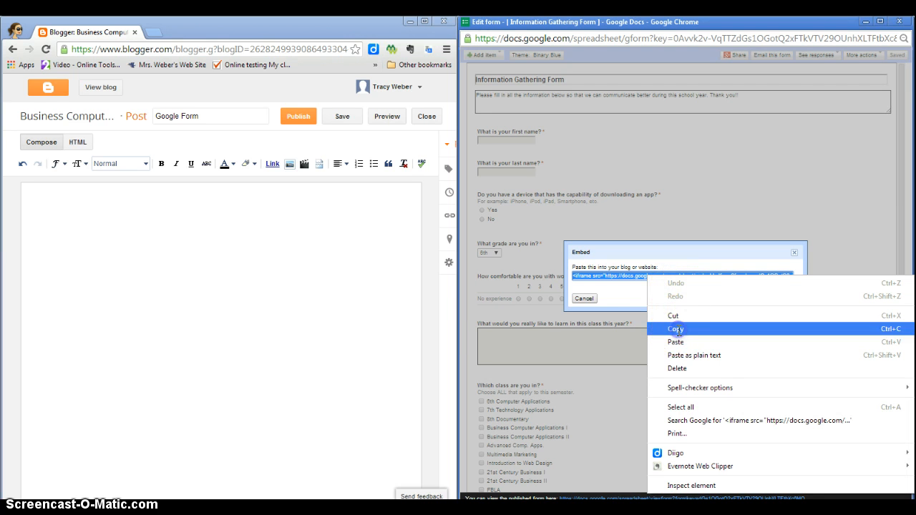
{"action": "left_click", "coordinate": [676, 329]}
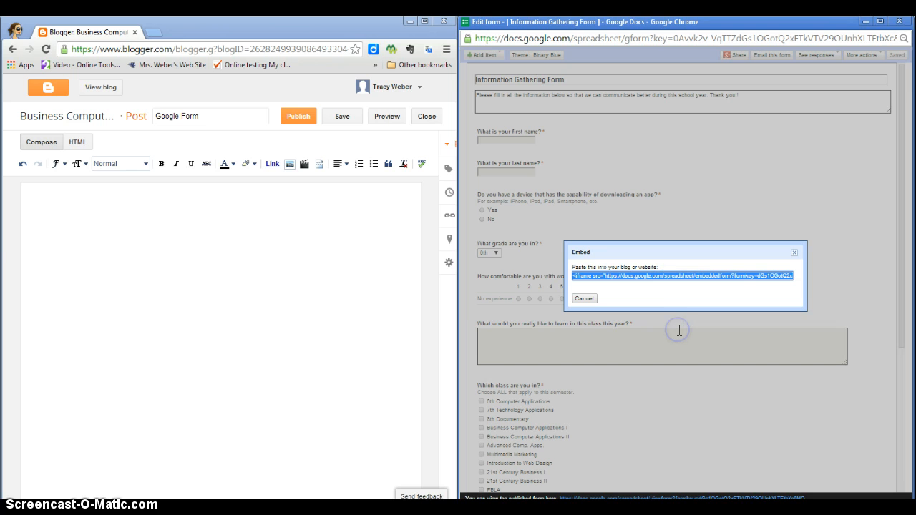
{"action": "mouse_move", "coordinate": [785, 255]}
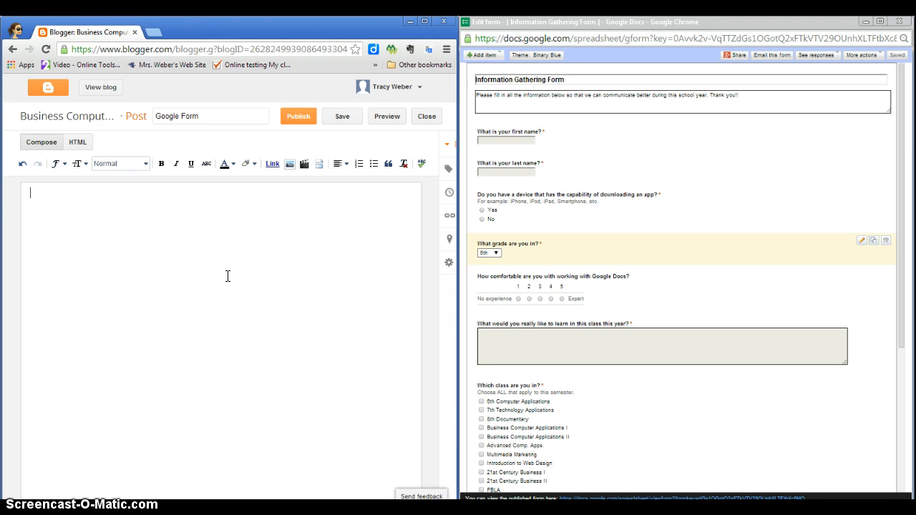
{"action": "mouse_move", "coordinate": [144, 246]}
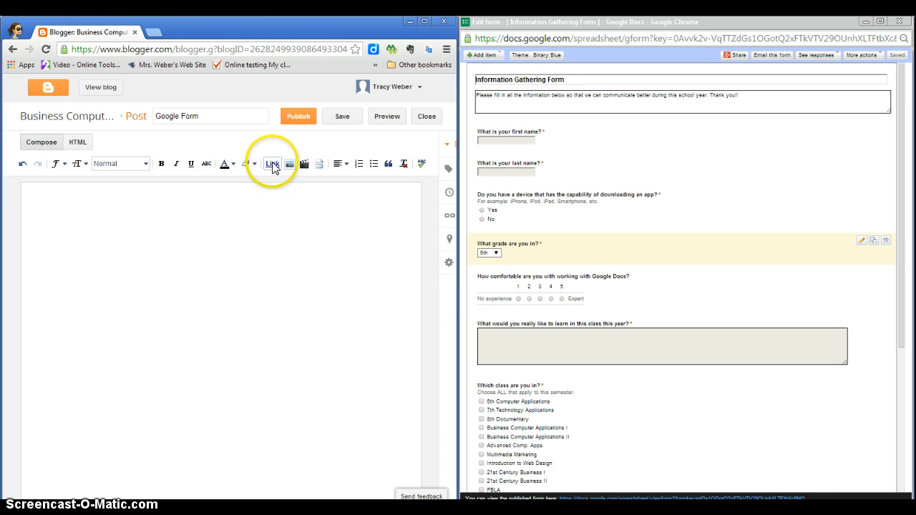
{"action": "mouse_move", "coordinate": [304, 163]}
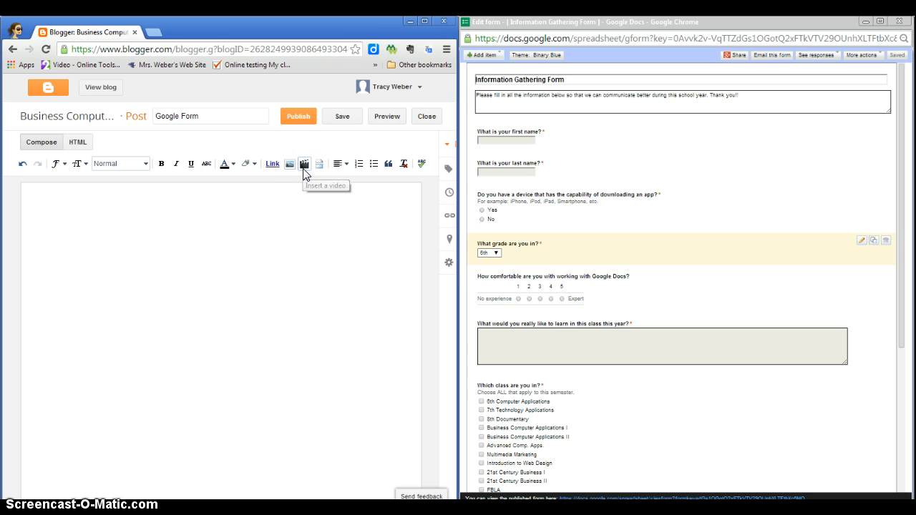
{"action": "mouse_move", "coordinate": [319, 165]}
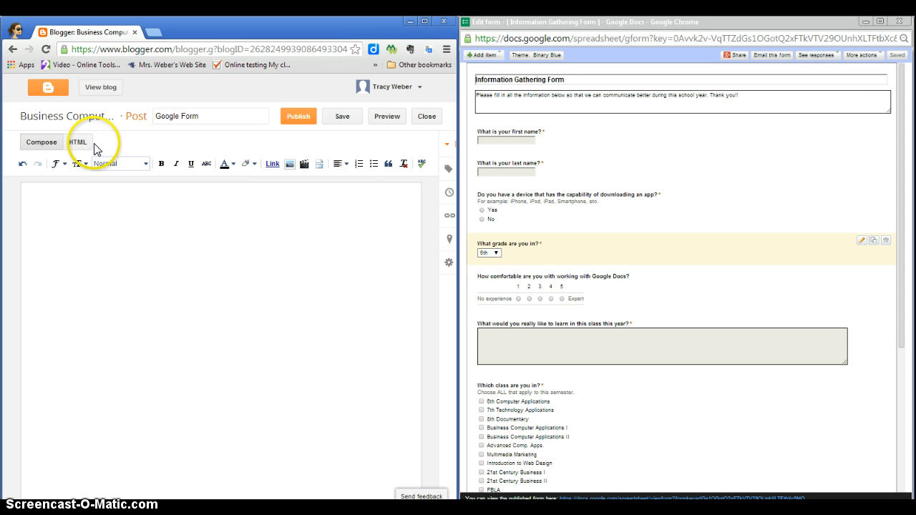
{"action": "mouse_move", "coordinate": [317, 268]}
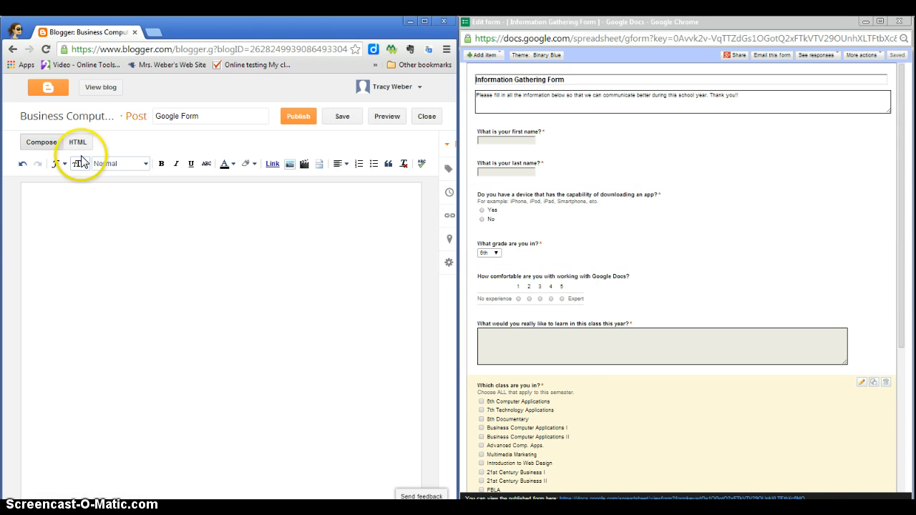
Switch the Blogger post editor to HTML mode
{"action": "left_click", "coordinate": [77, 142]}
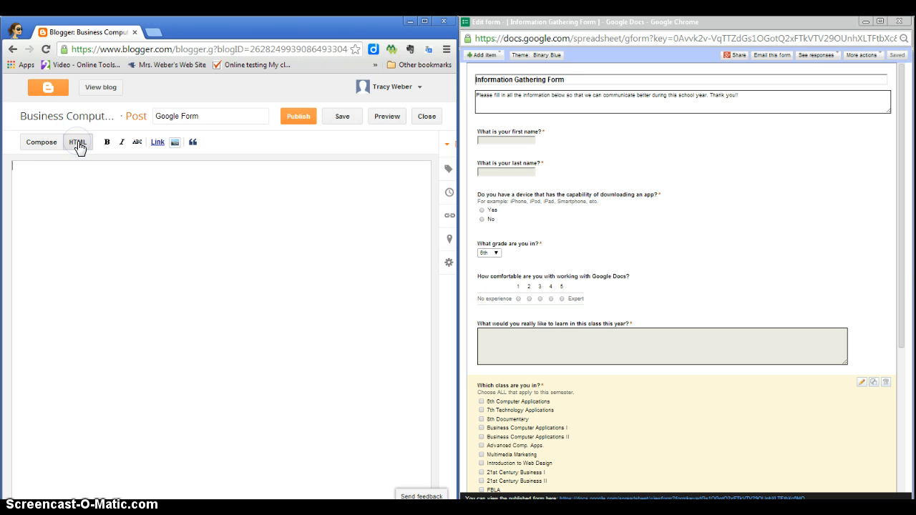
{"action": "mouse_move", "coordinate": [87, 236]}
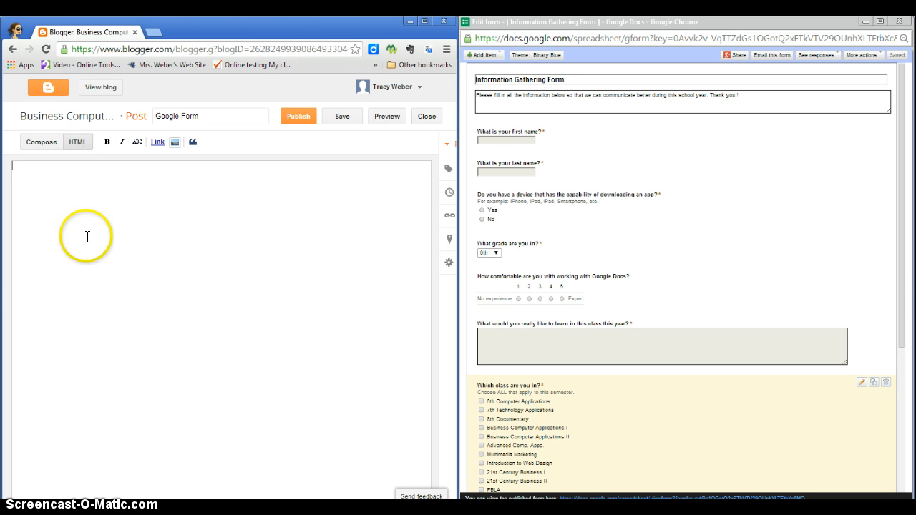
Publish the 'Google Form' post with the embedded Information Gathering Form
{"action": "left_click", "coordinate": [341, 115]}
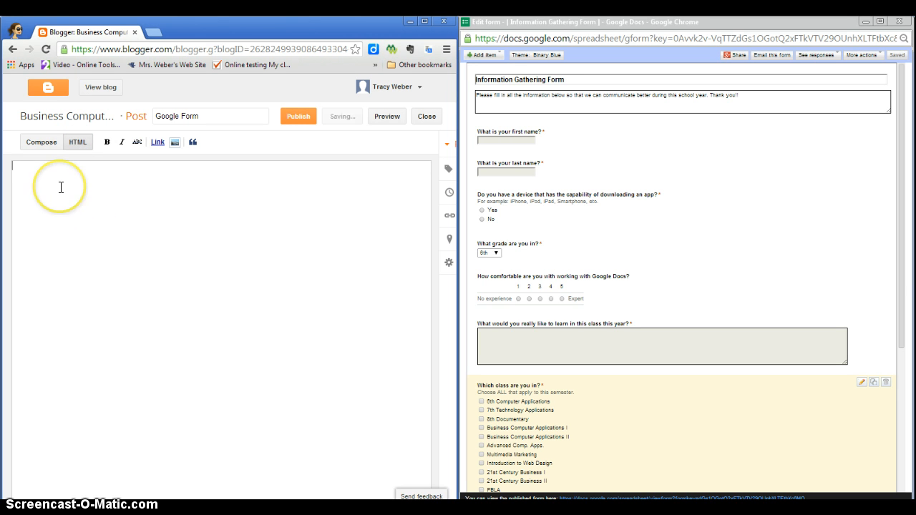
{"action": "mouse_move", "coordinate": [95, 254]}
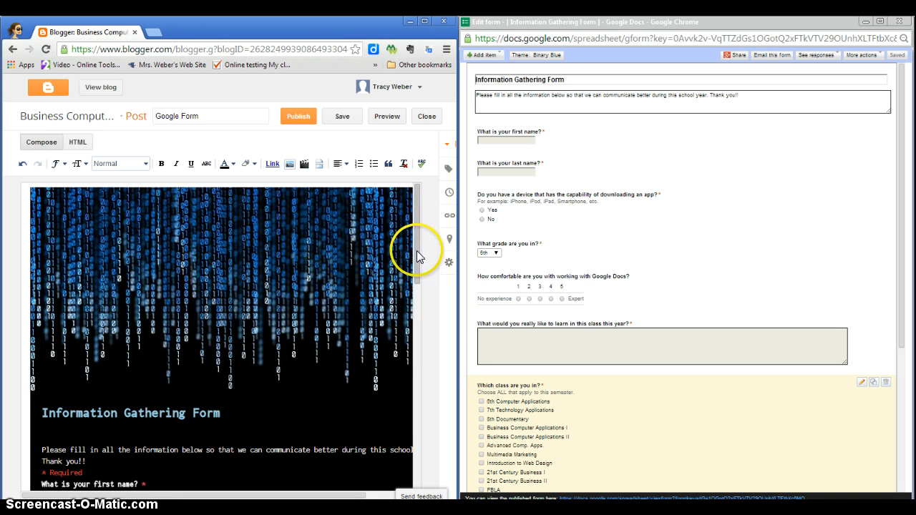
{"action": "scroll", "scroll_direction": "down", "scroll_amount": 3}
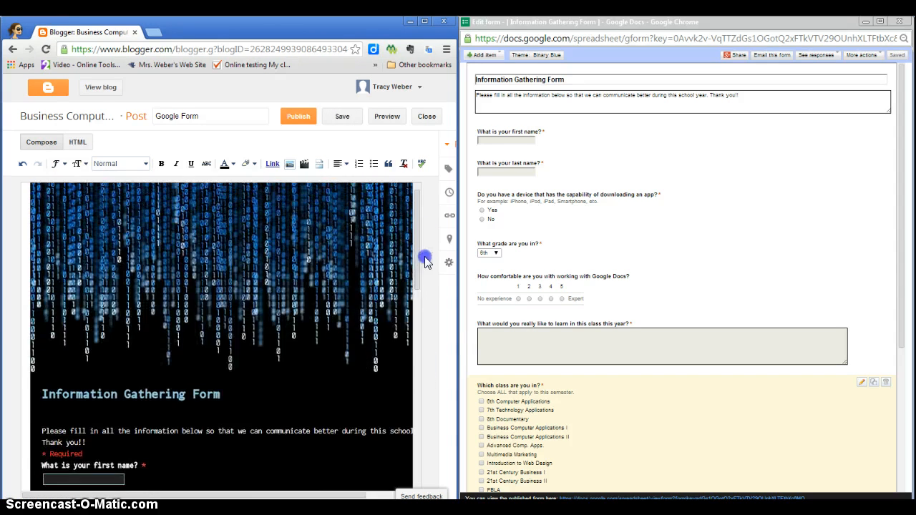
{"action": "left_click", "coordinate": [342, 116]}
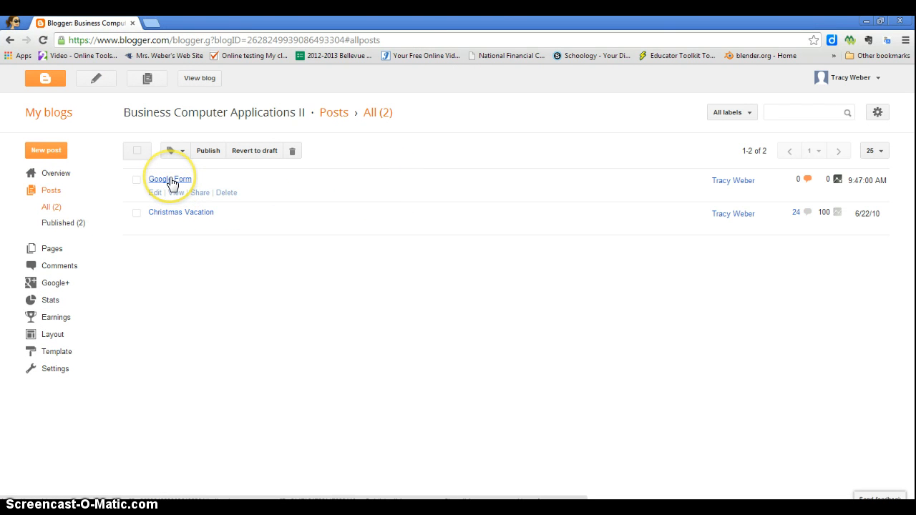
View the published Google Form post on the blog and scroll down it
{"action": "left_click", "coordinate": [176, 192]}
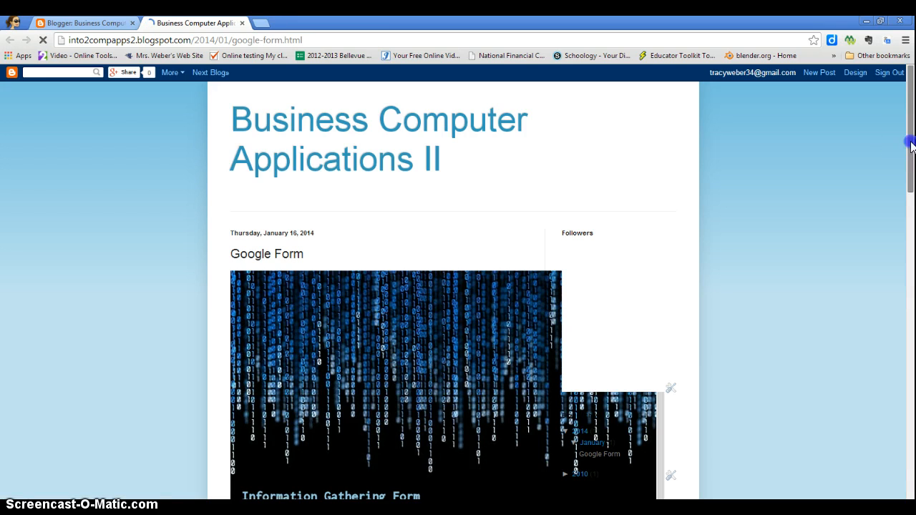
{"action": "scroll", "scroll_direction": "down", "scroll_amount": 3}
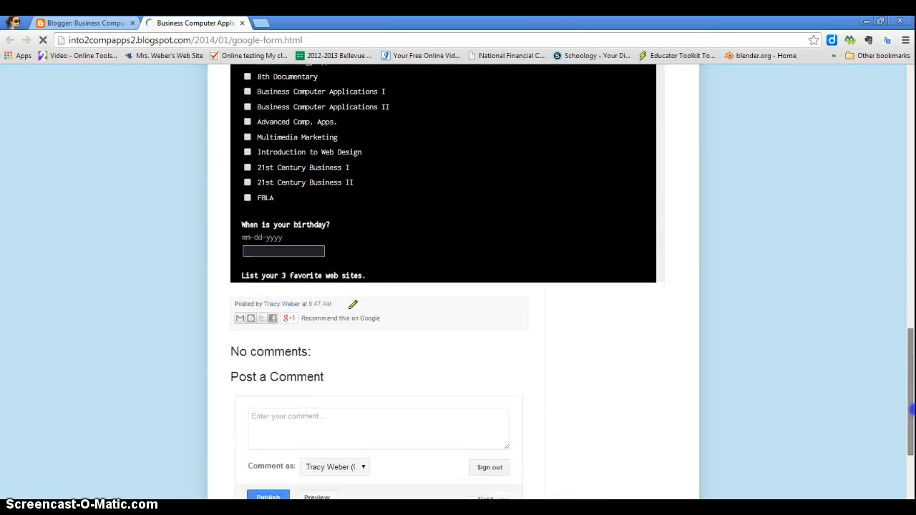
{"action": "scroll", "scroll_direction": "down", "scroll_amount": 3}
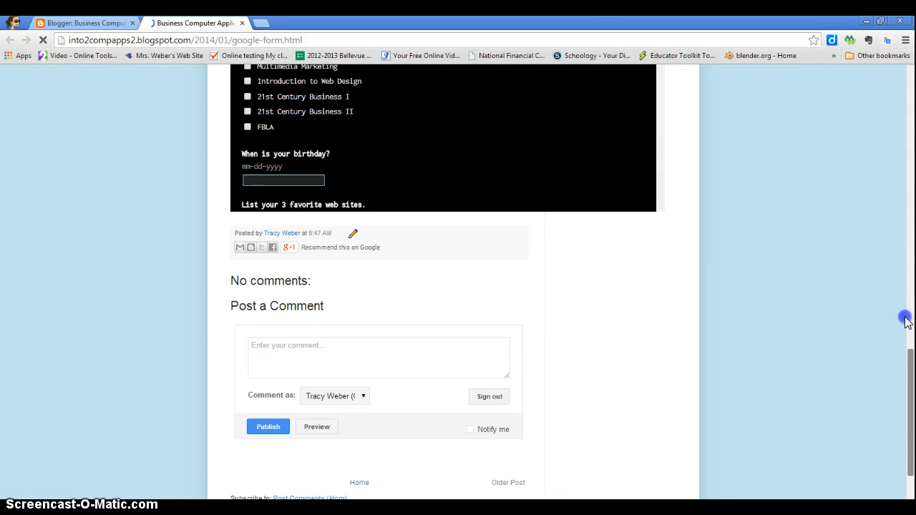
{"action": "mouse_move", "coordinate": [910, 83]}
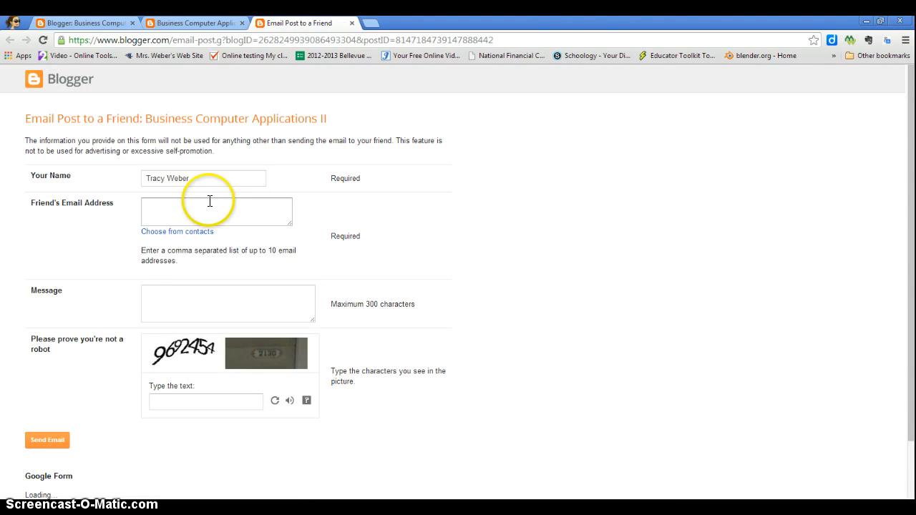
Add two suggested 'tracy' addresses as the friend's email recipients
{"action": "left_click", "coordinate": [216, 211]}
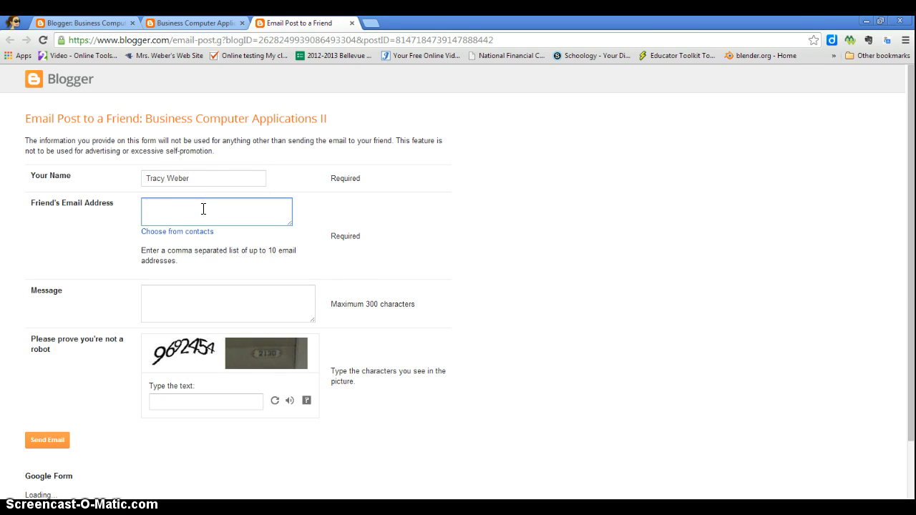
{"action": "type", "text": "tracy"}
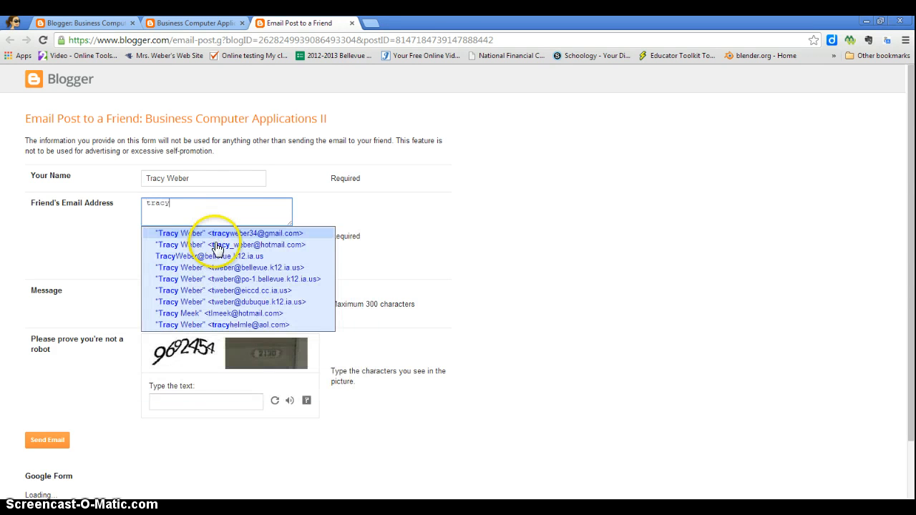
{"action": "left_click", "coordinate": [233, 232]}
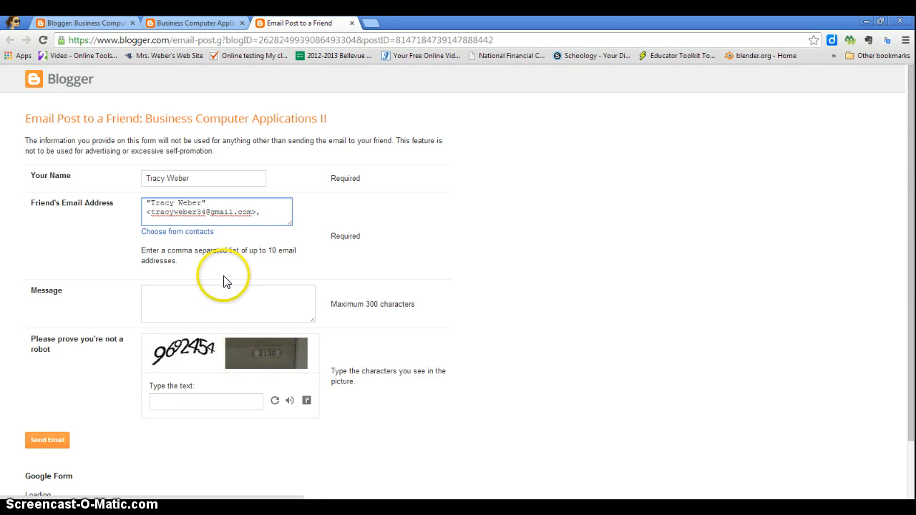
{"action": "mouse_move", "coordinate": [215, 248]}
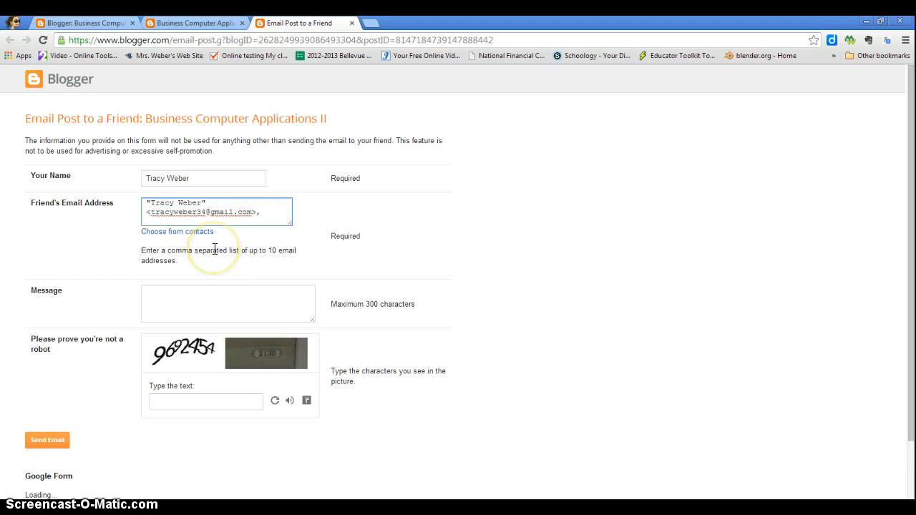
{"action": "type", "text": "tracy"}
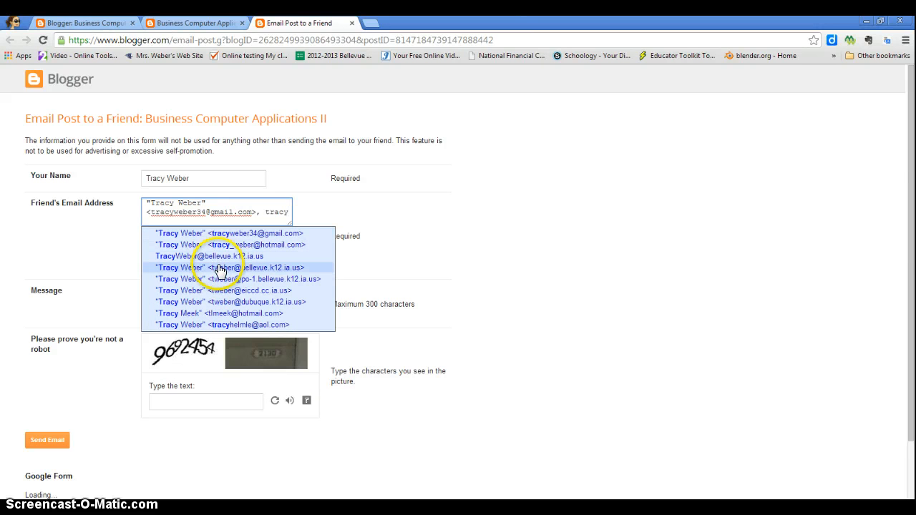
{"action": "left_click", "coordinate": [227, 267]}
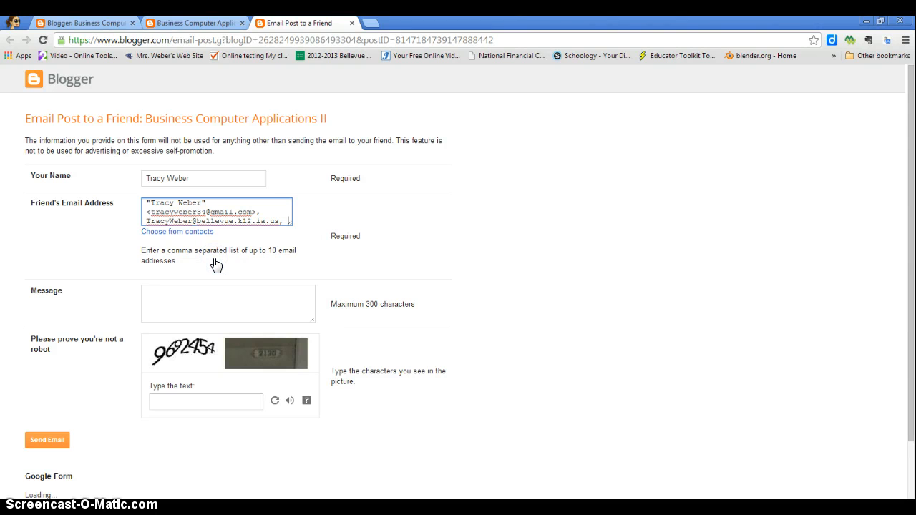
{"action": "left_click", "coordinate": [228, 304]}
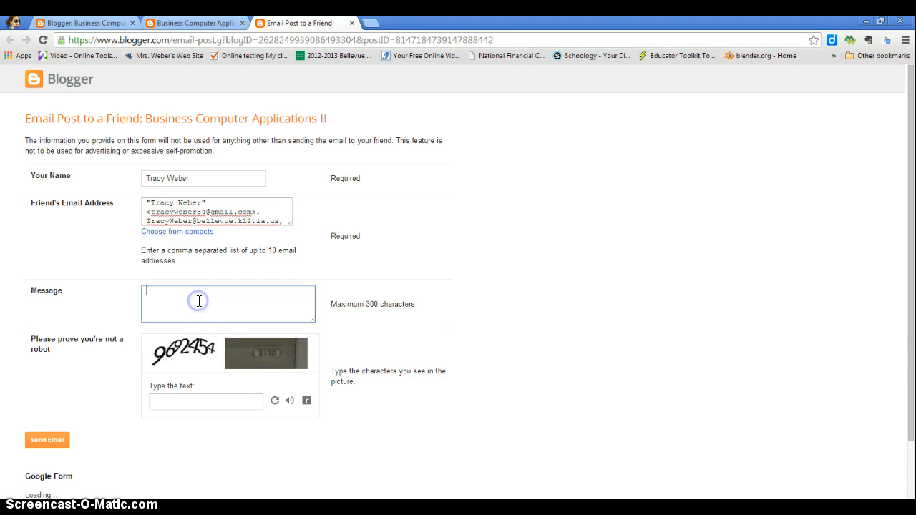
Write the message 'Here is my embedded form in my'
{"action": "type", "text": "Here is m"}
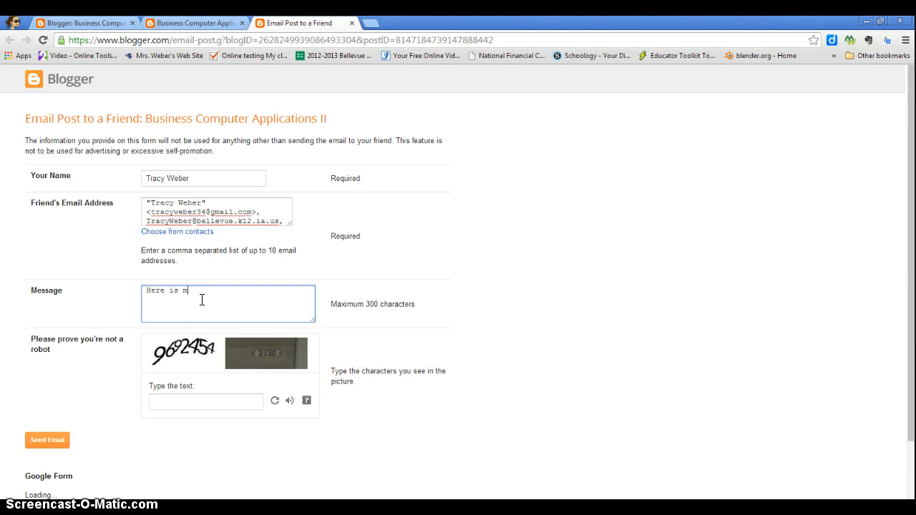
{"action": "type", "text": "y embedded"}
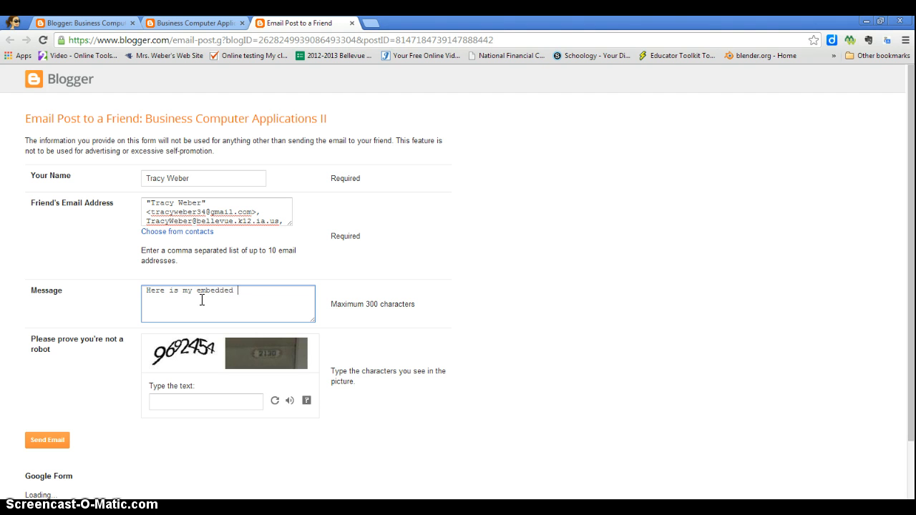
{"action": "type", "text": "form"}
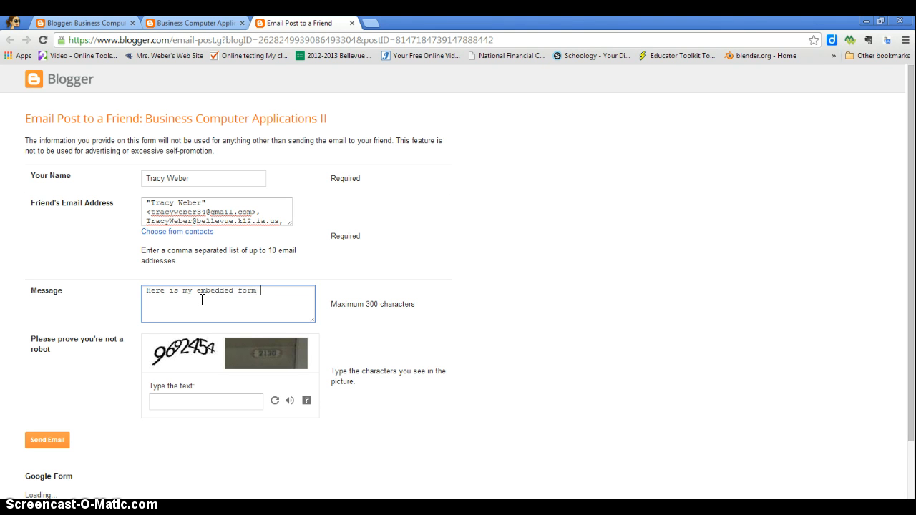
{"action": "type", "text": "in my blog."}
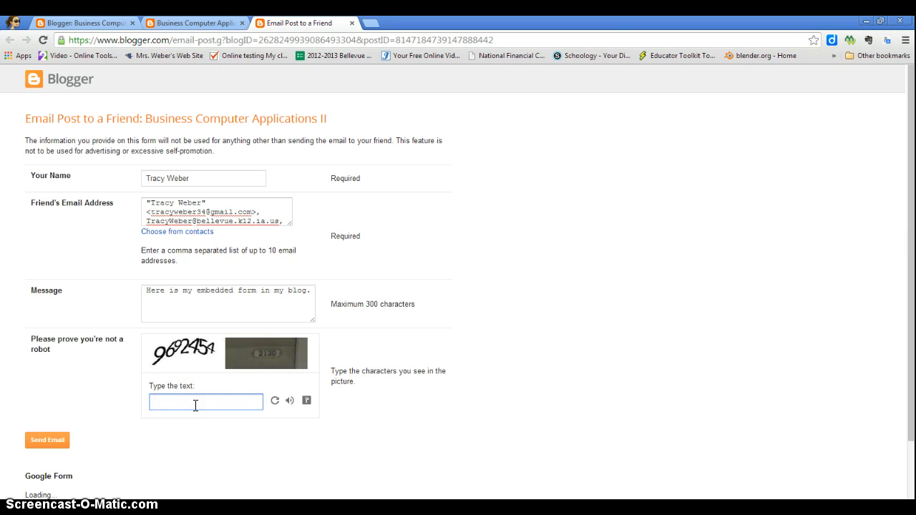
Enter the CAPTCHA characters 9692454 and send the email
{"action": "type", "text": "969"}
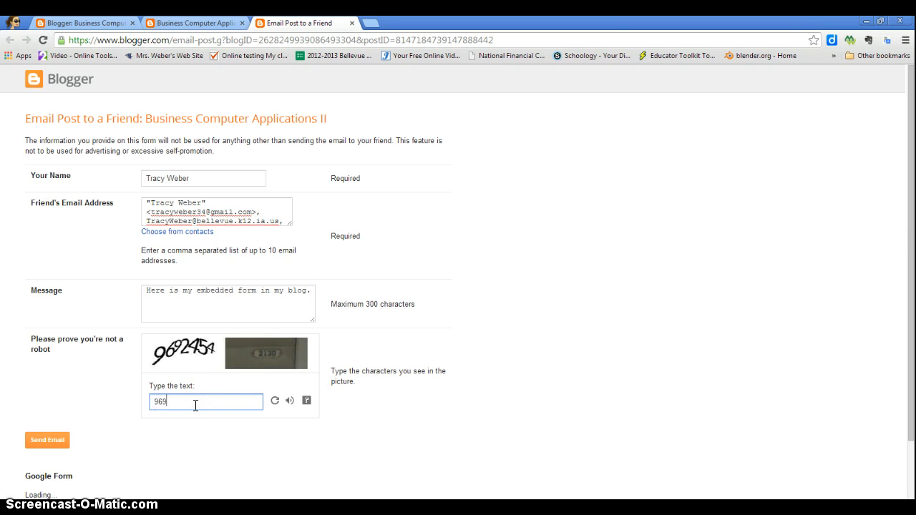
{"action": "type", "text": "2"}
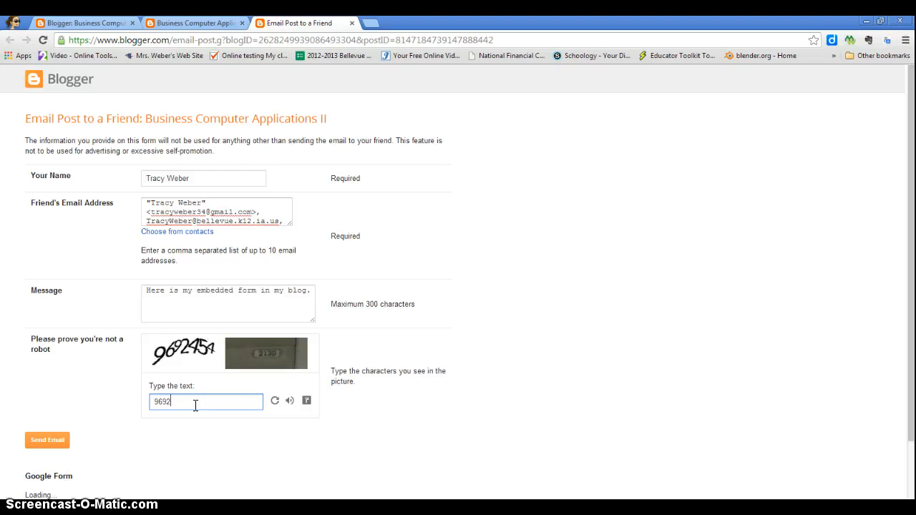
{"action": "type", "text": "454 2130"}
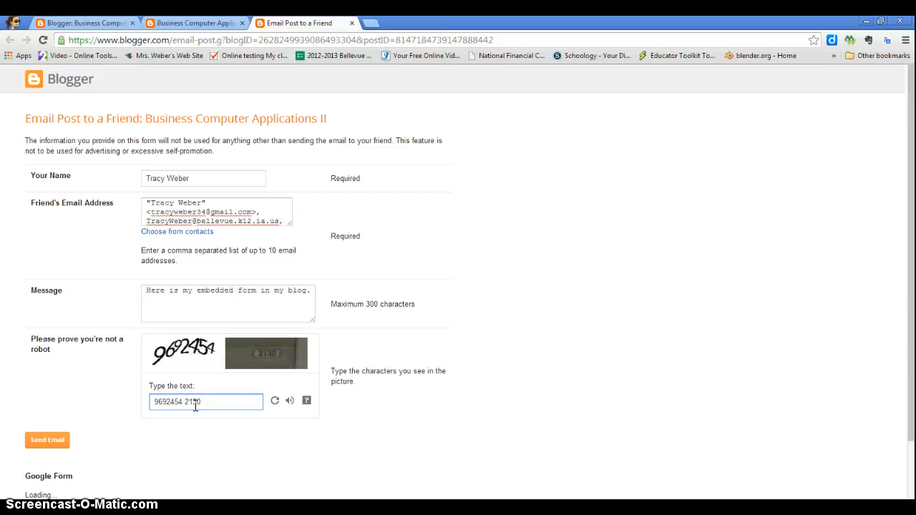
{"action": "left_click", "coordinate": [47, 439]}
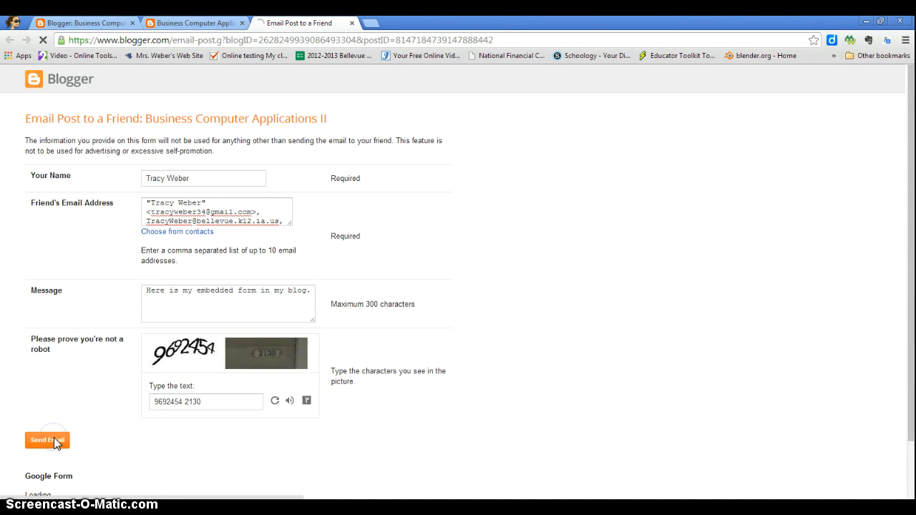
{"action": "left_click", "coordinate": [46, 439]}
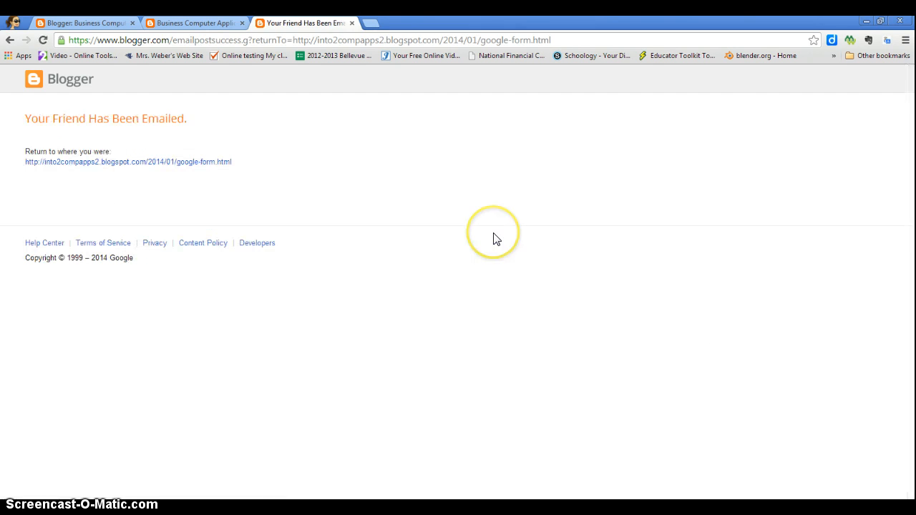